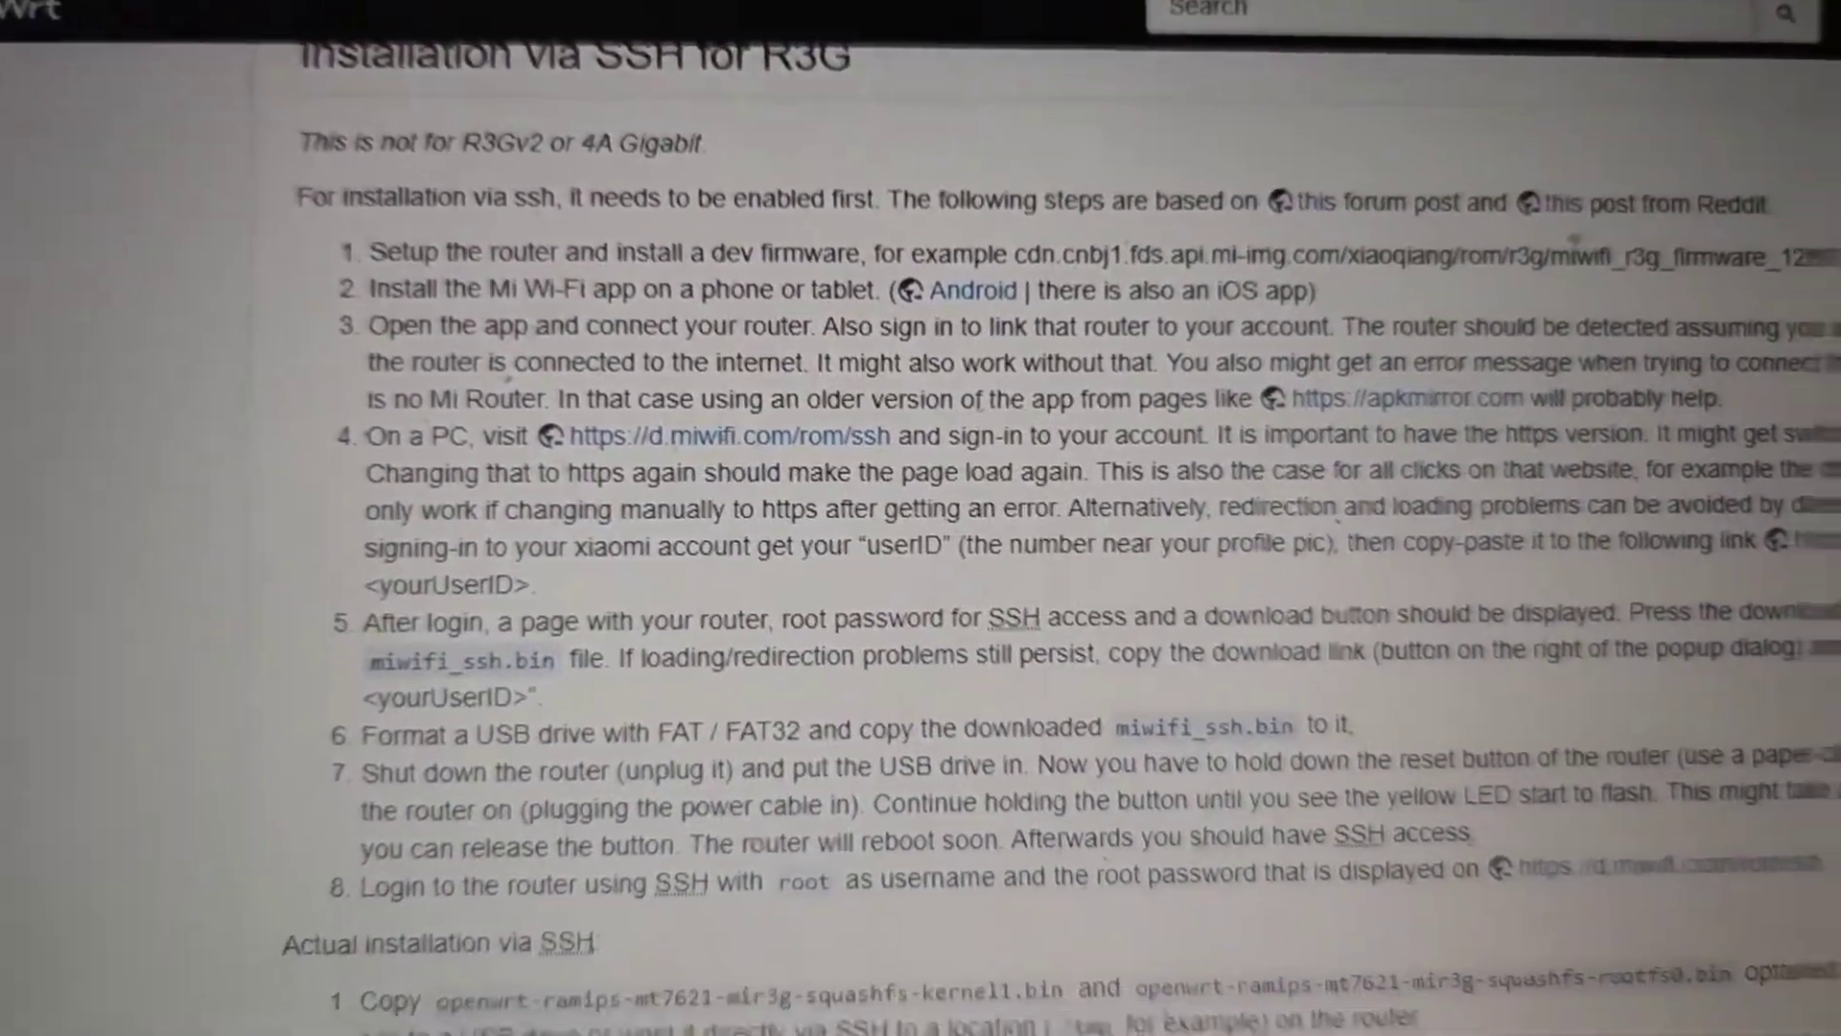
Scroll through the OpenWrt wiki's 'Installation via SSH for R3G' section to read the steps
{"action": "scroll", "scroll_direction": "down", "scroll_amount": 3}
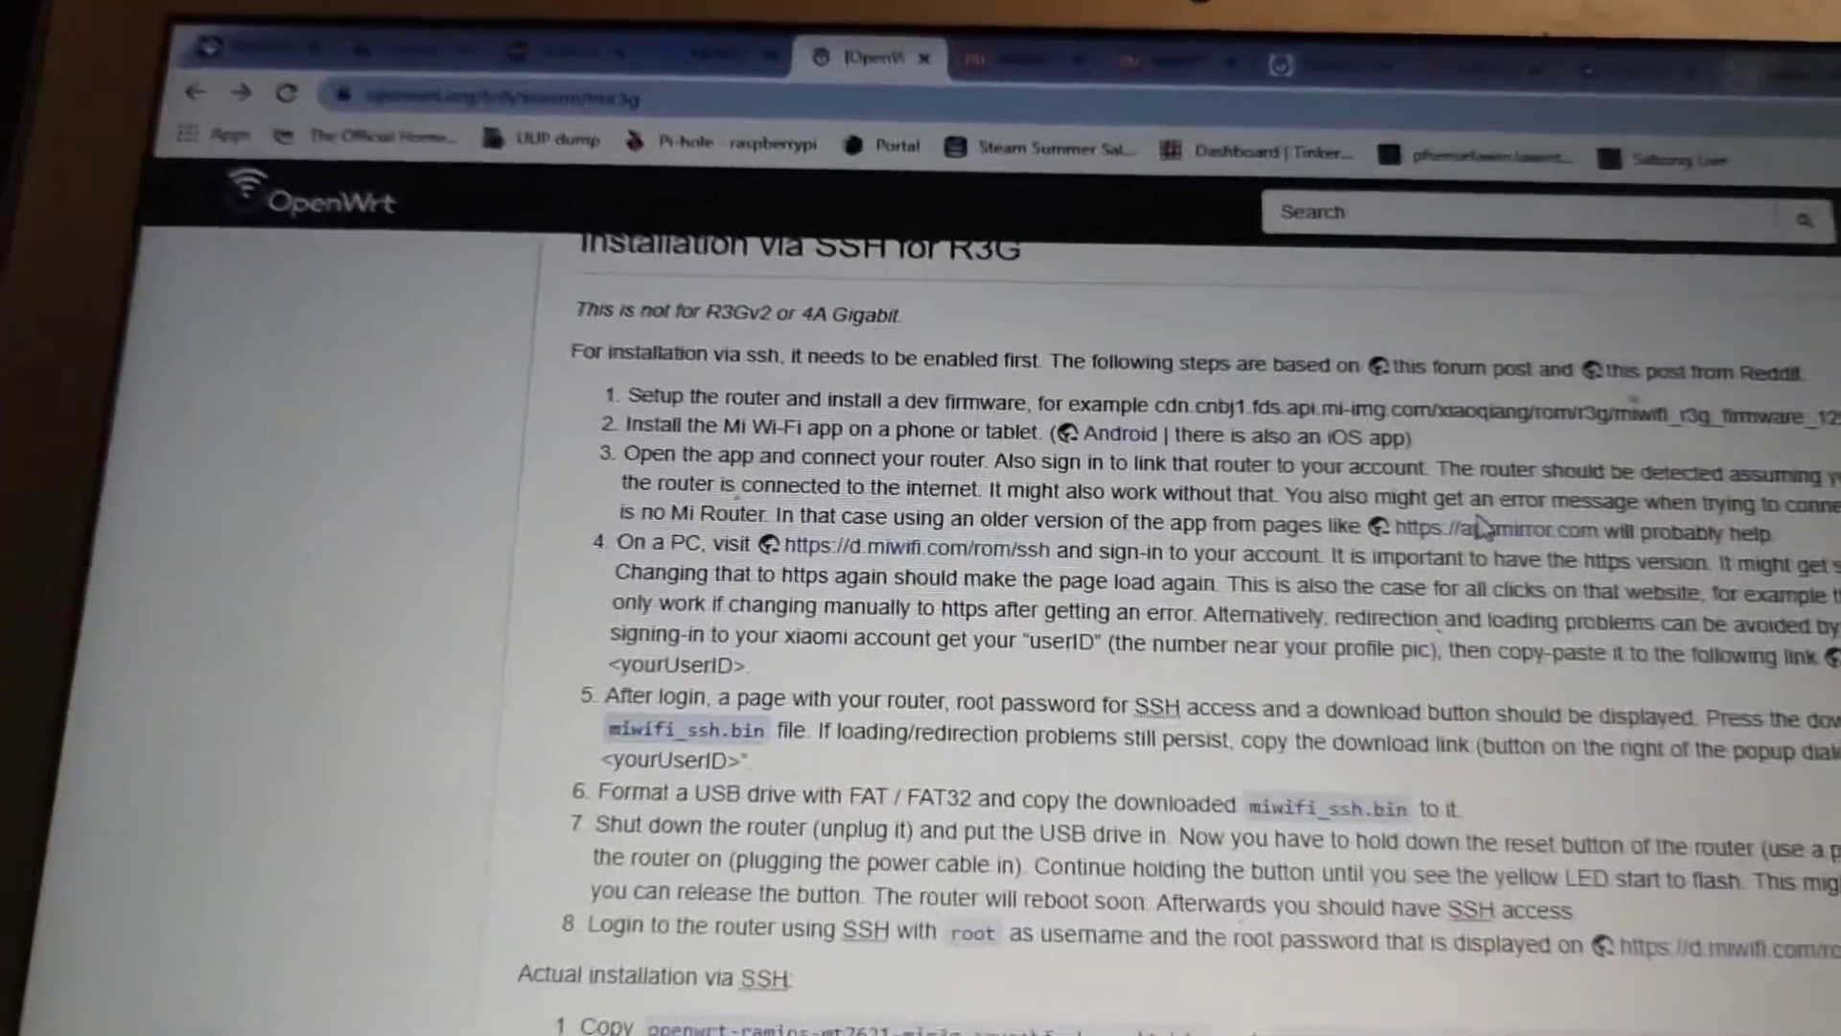
{"action": "scroll", "scroll_direction": "down", "scroll_amount": 3}
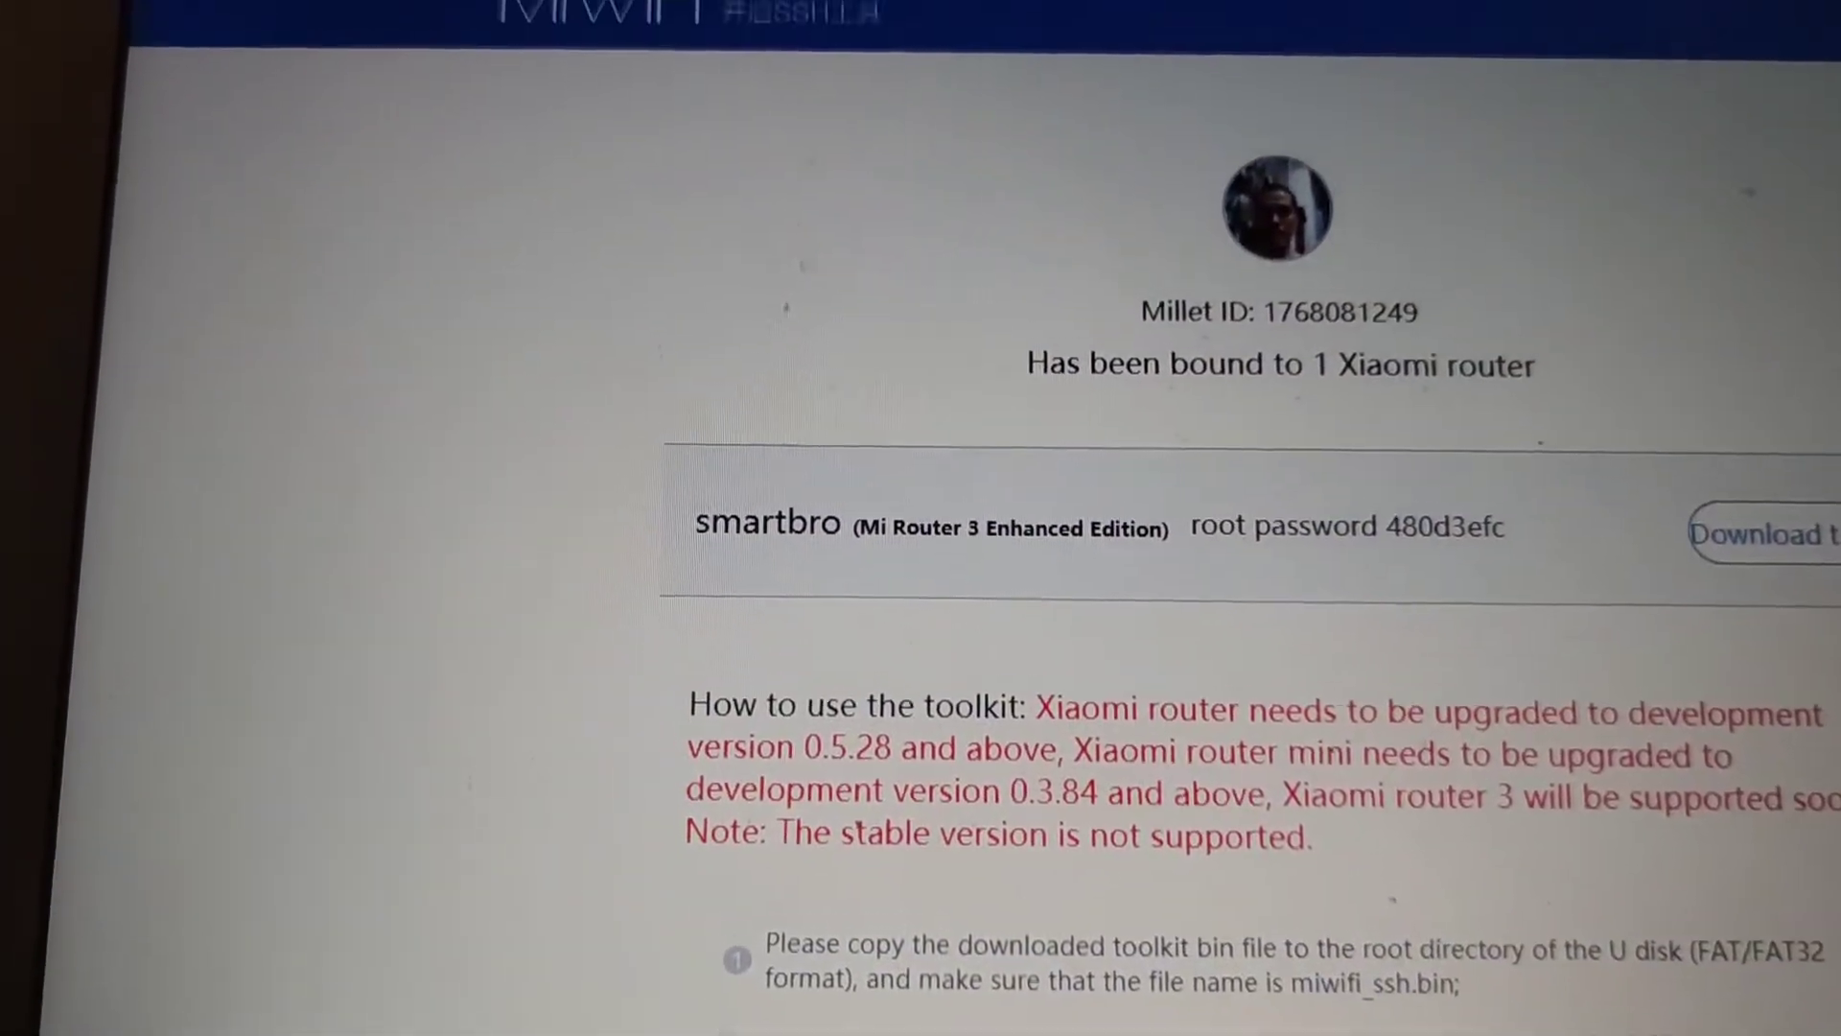
{"action": "scroll", "scroll_direction": "down", "scroll_amount": 3}
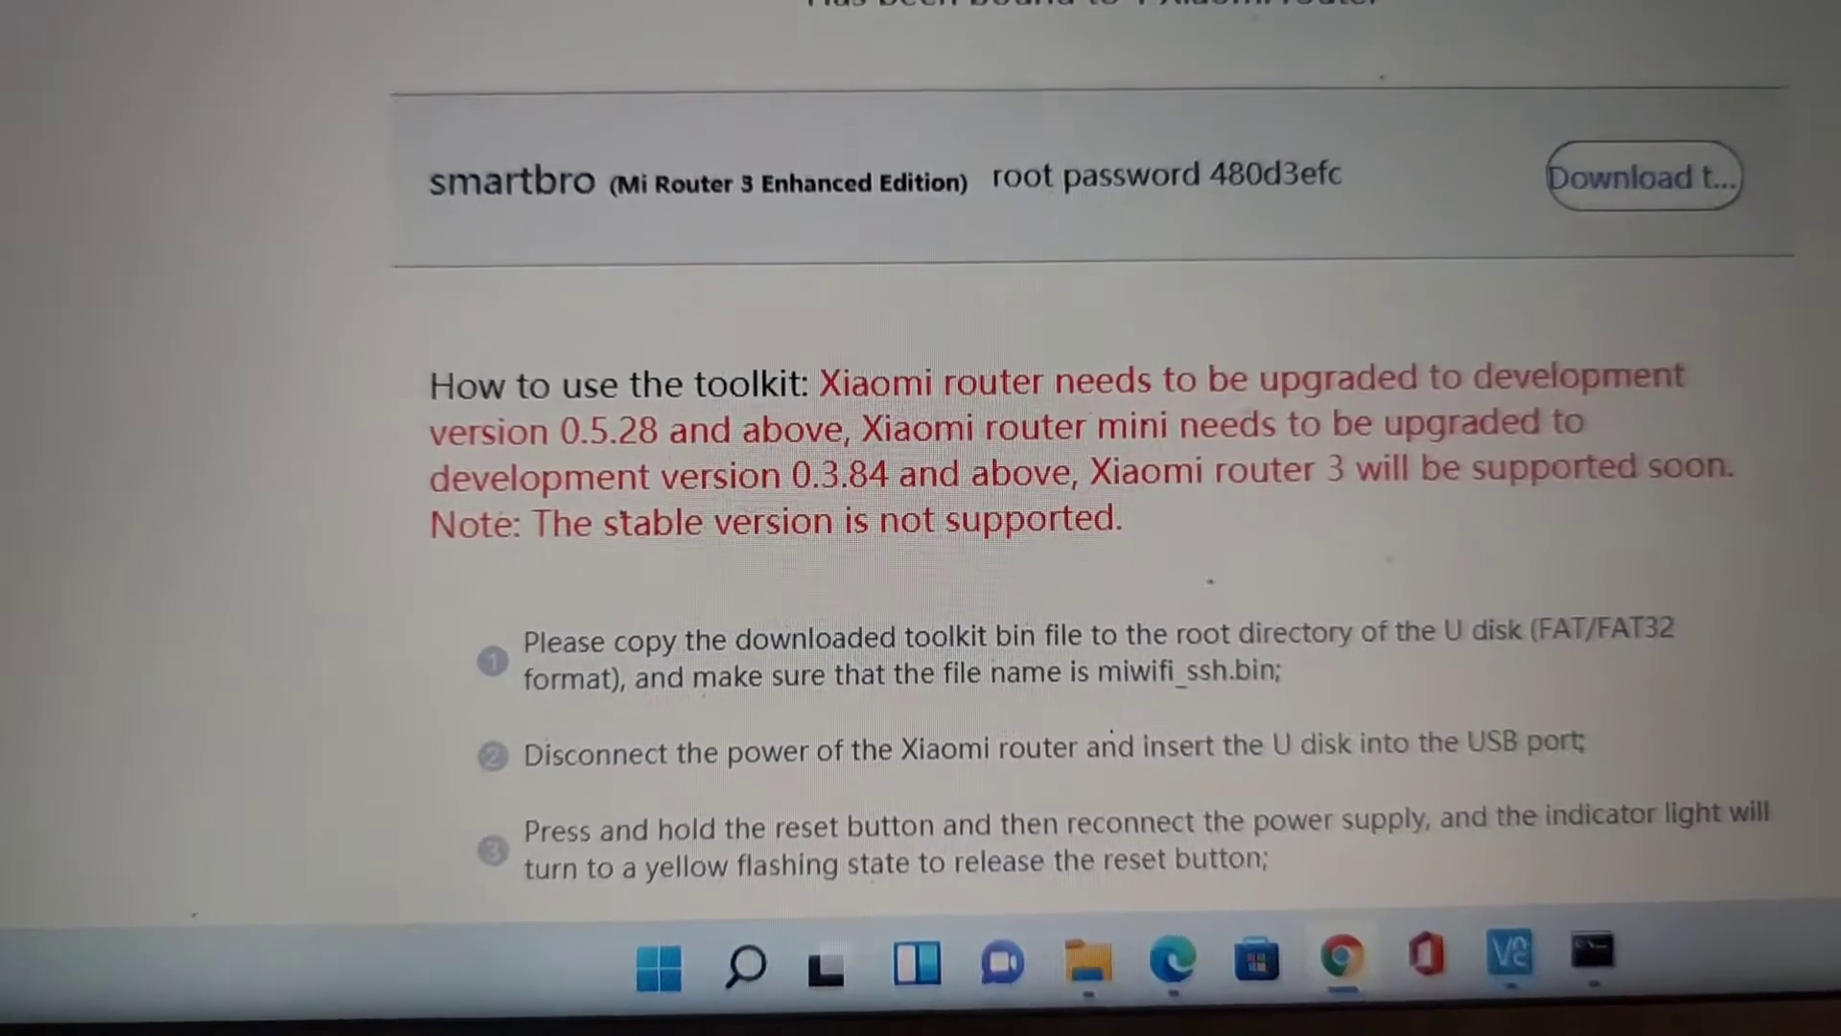
{"action": "scroll", "scroll_direction": "up", "scroll_amount": 3}
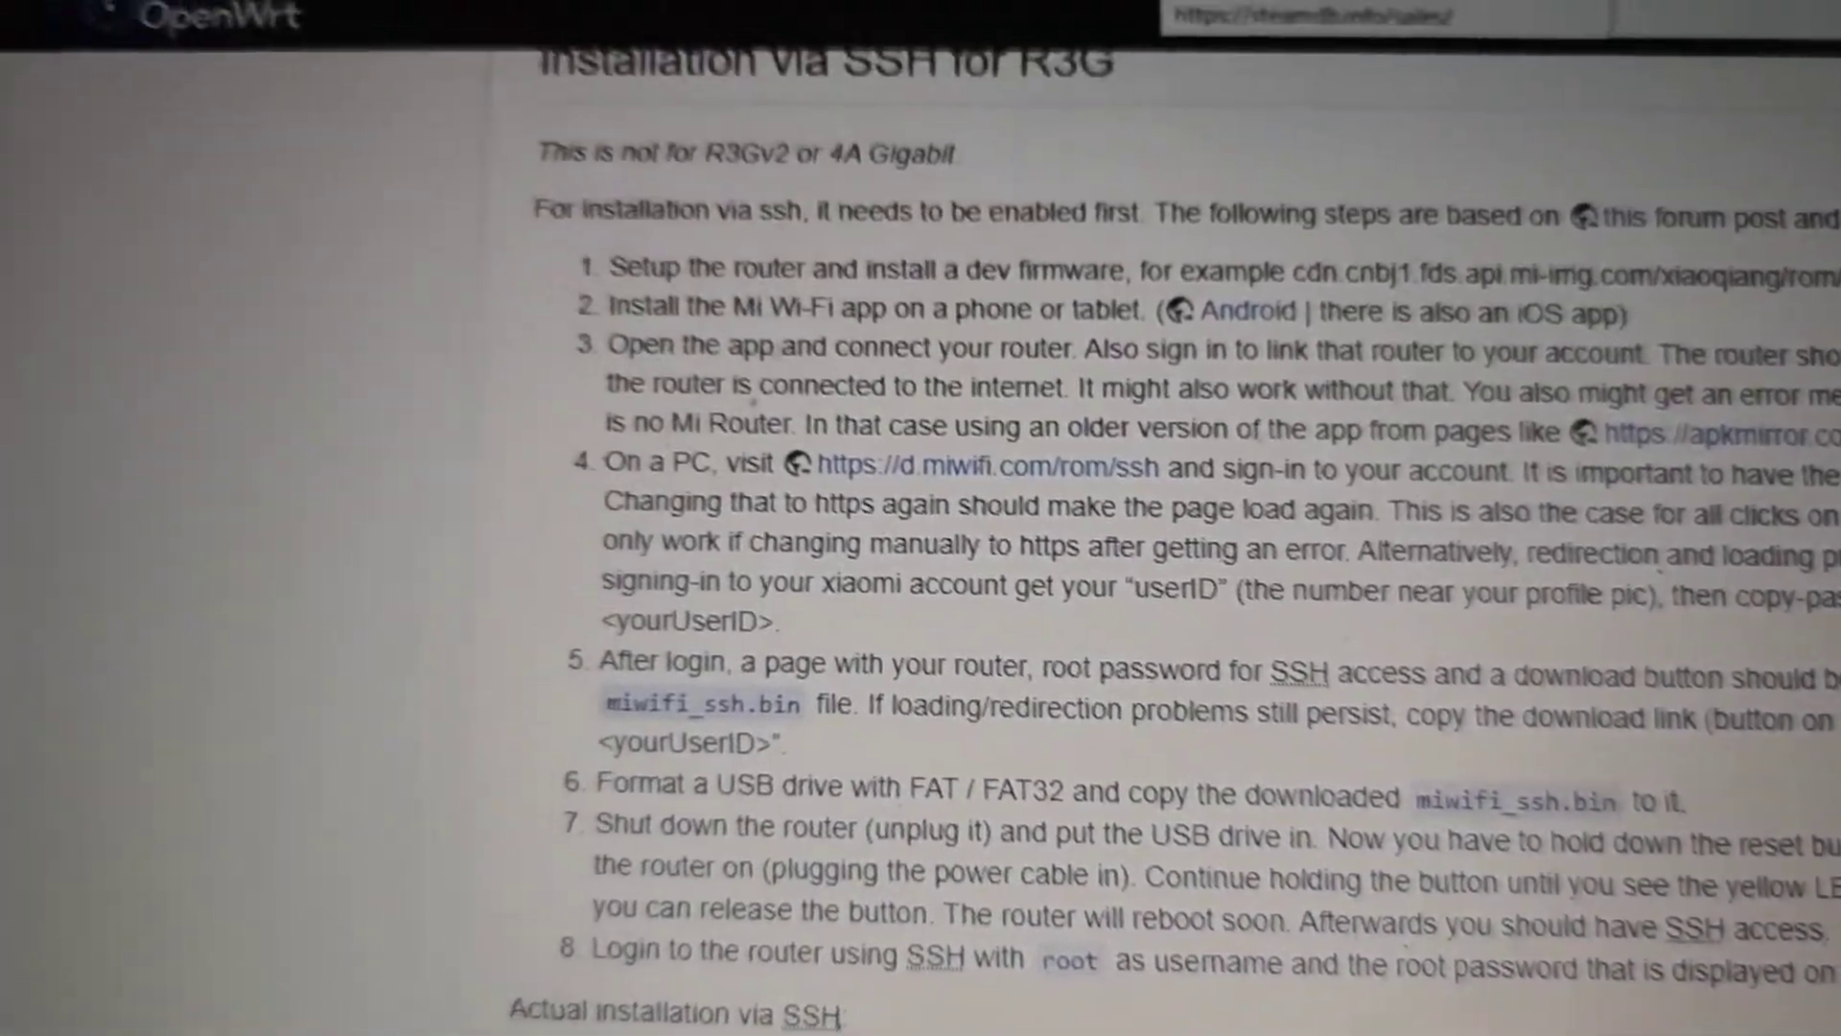
{"action": "scroll", "scroll_direction": "down", "scroll_amount": 3}
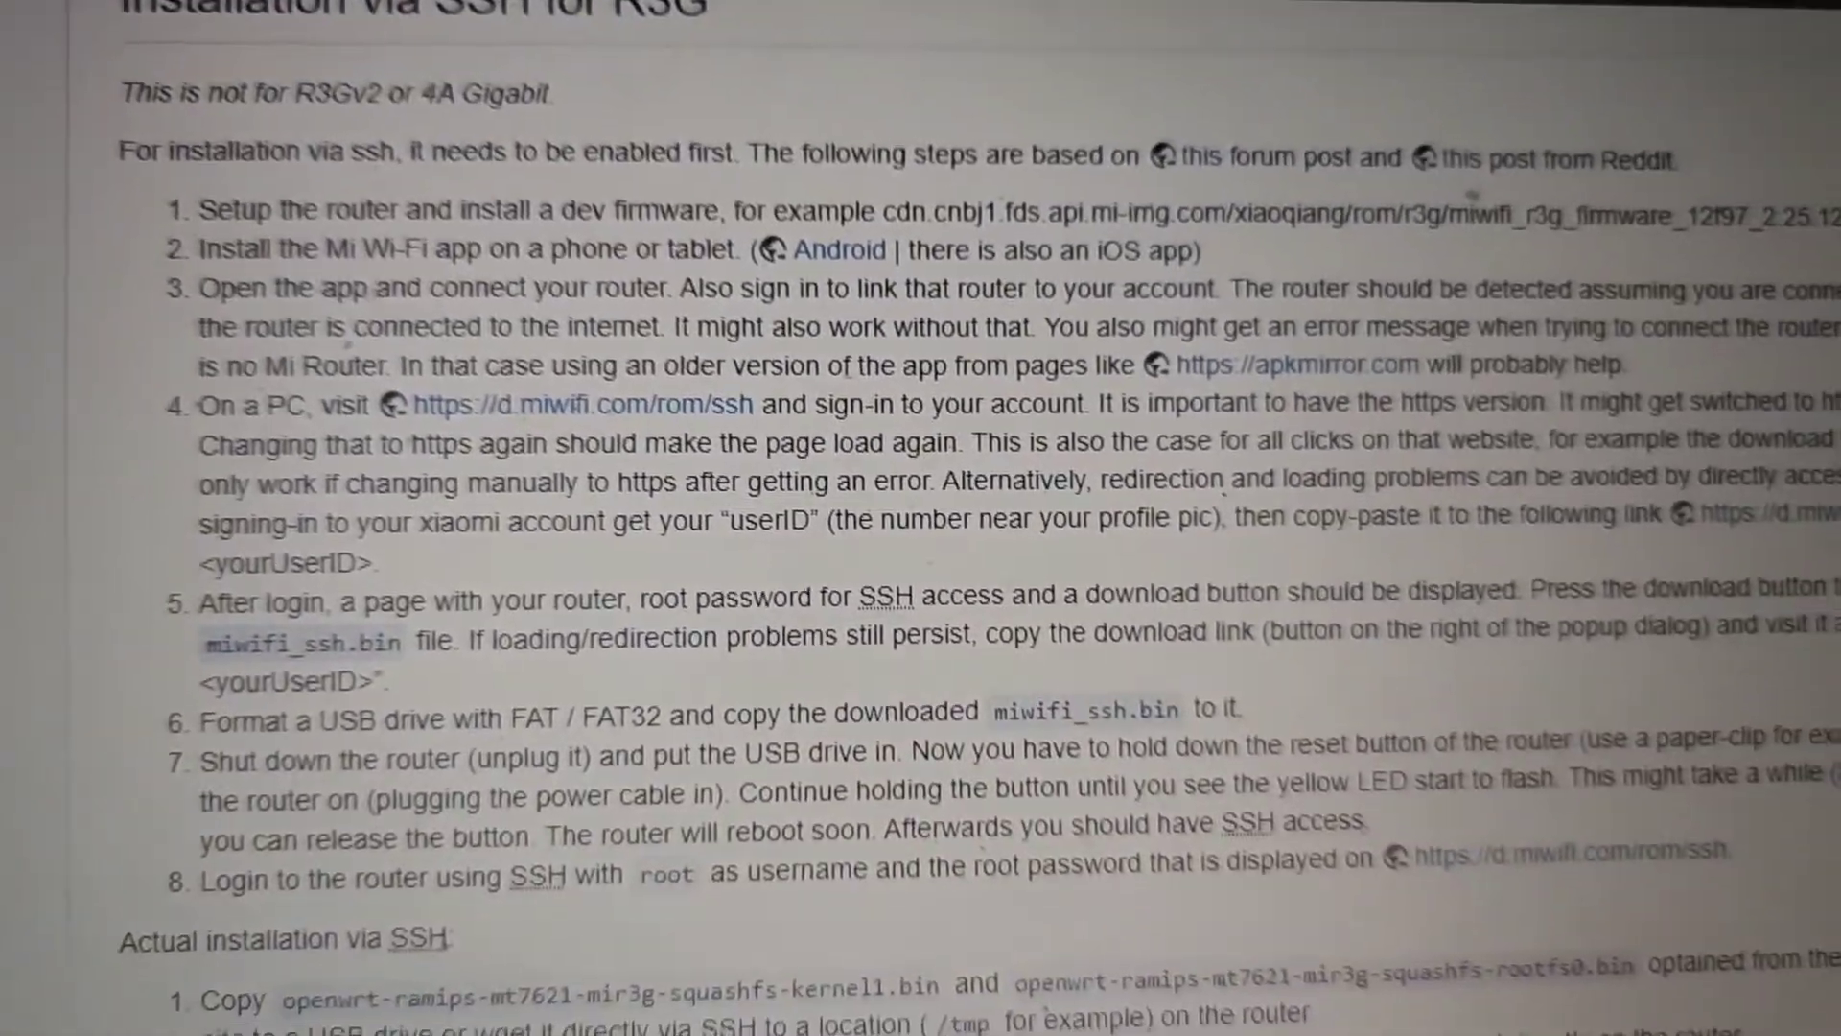
{"action": "scroll", "scroll_direction": "down", "scroll_amount": 3}
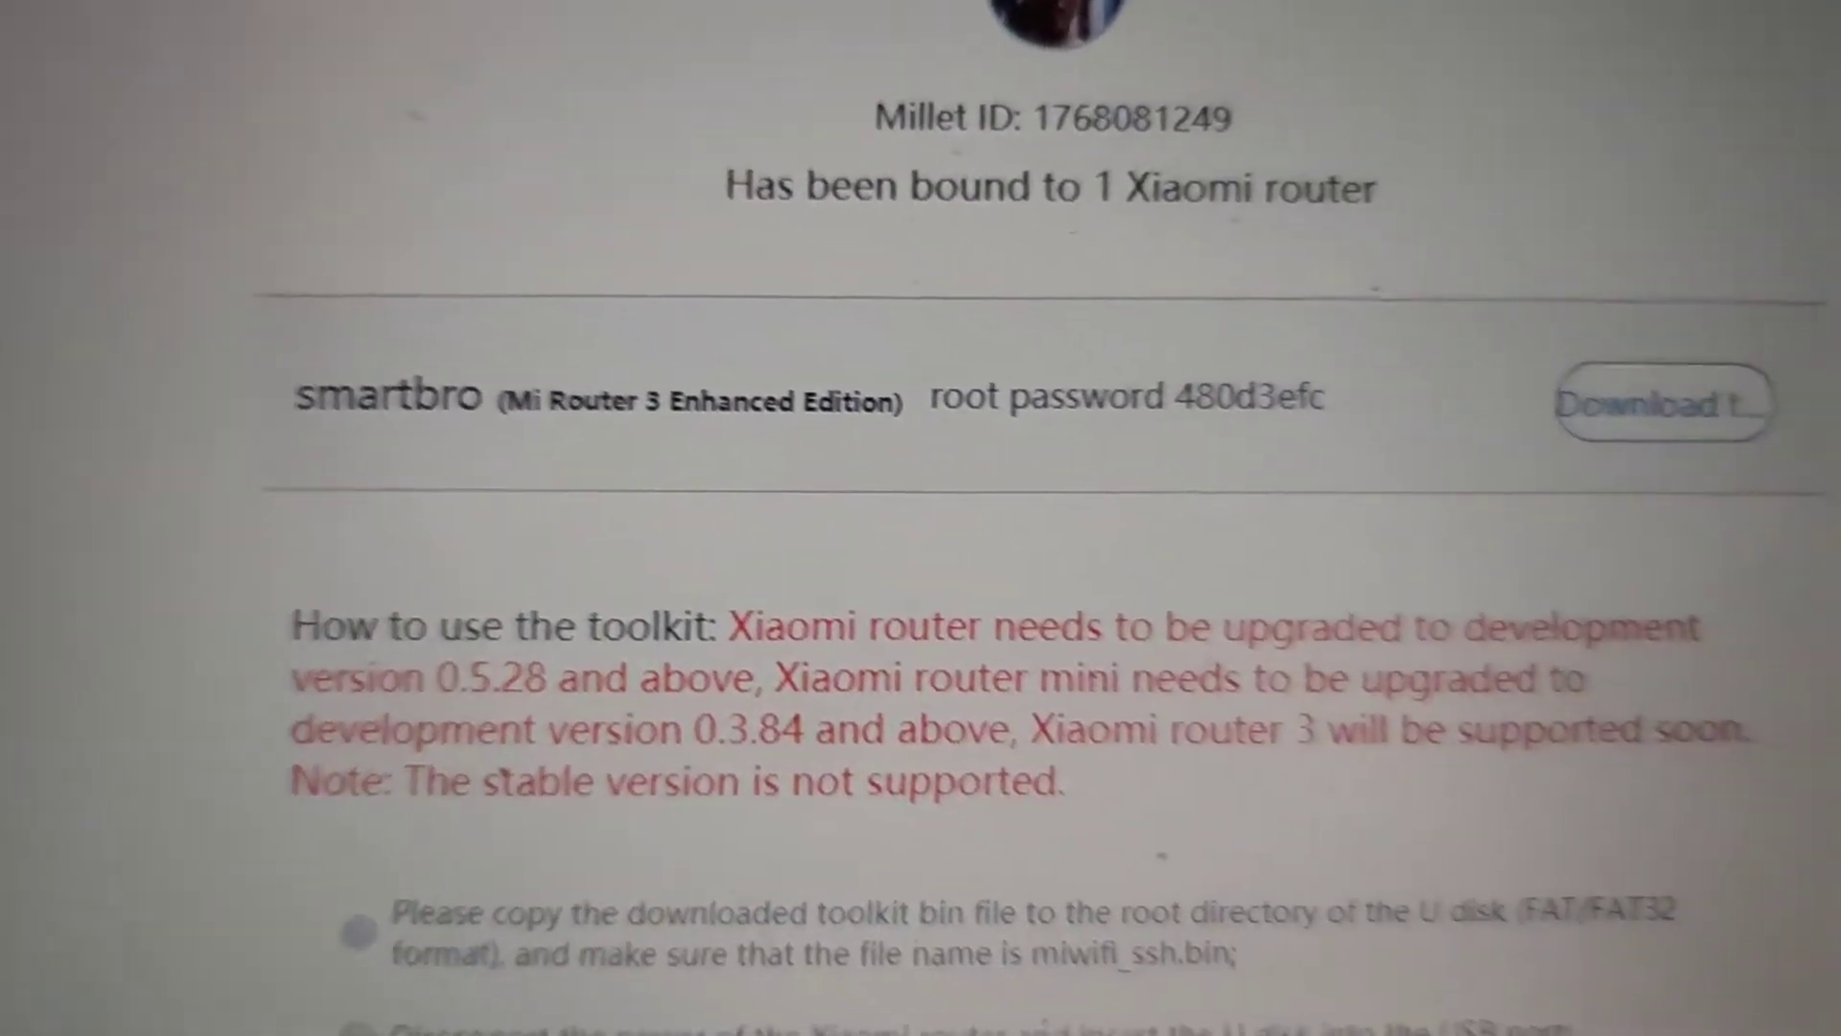
{"action": "scroll", "scroll_direction": "down", "scroll_amount": 3}
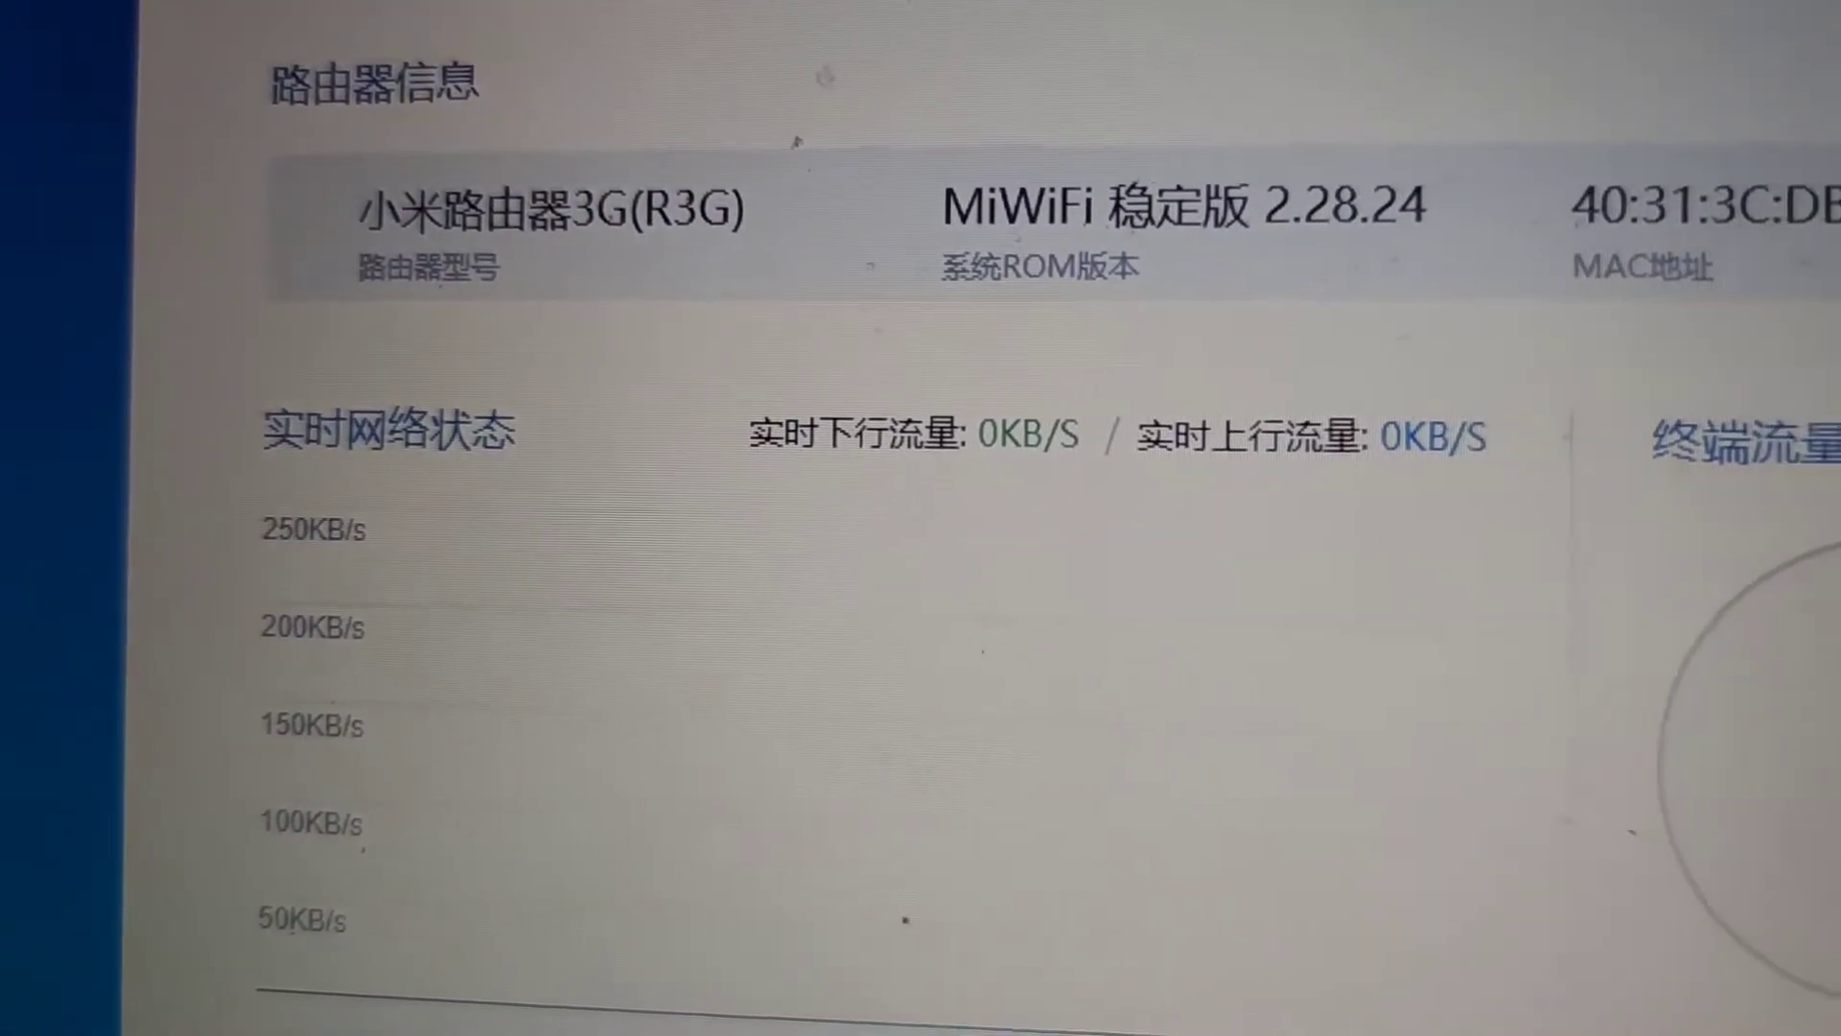
{"action": "scroll", "scroll_direction": "down", "scroll_amount": 3}
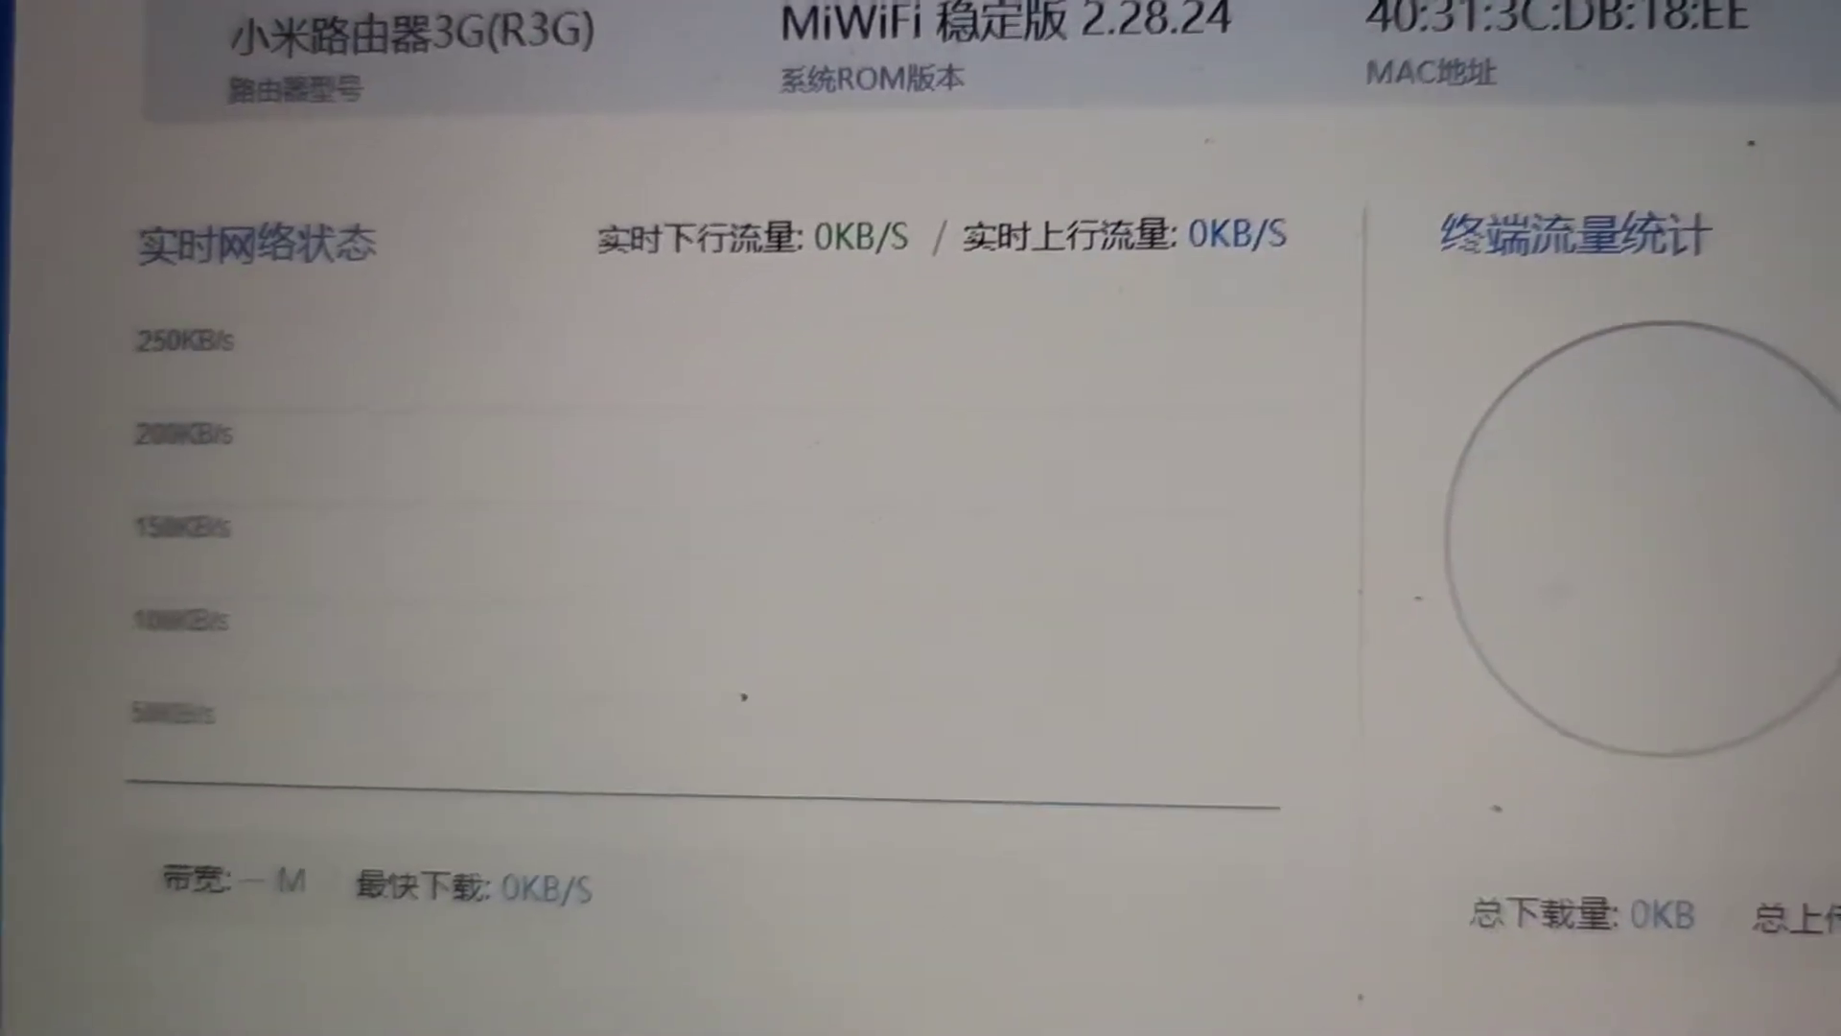
{"action": "scroll", "scroll_direction": "down", "scroll_amount": 3}
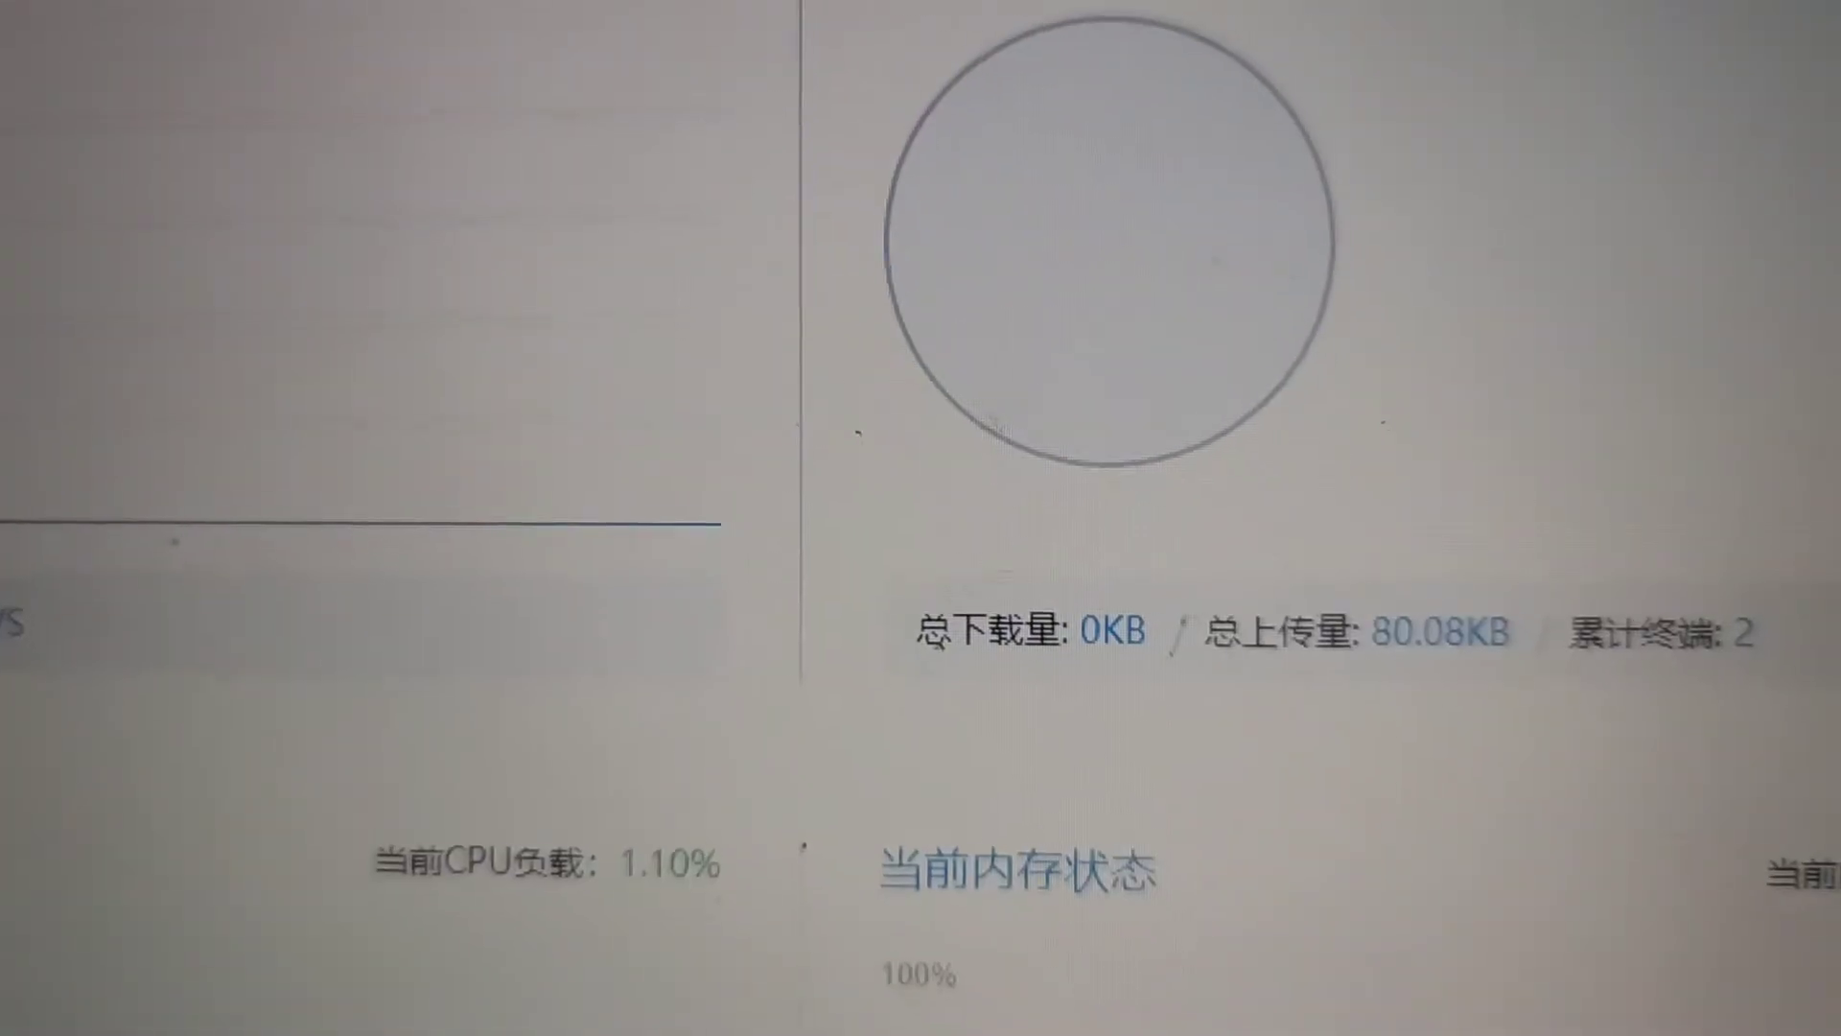
{"action": "scroll", "scroll_direction": "down", "scroll_amount": 3}
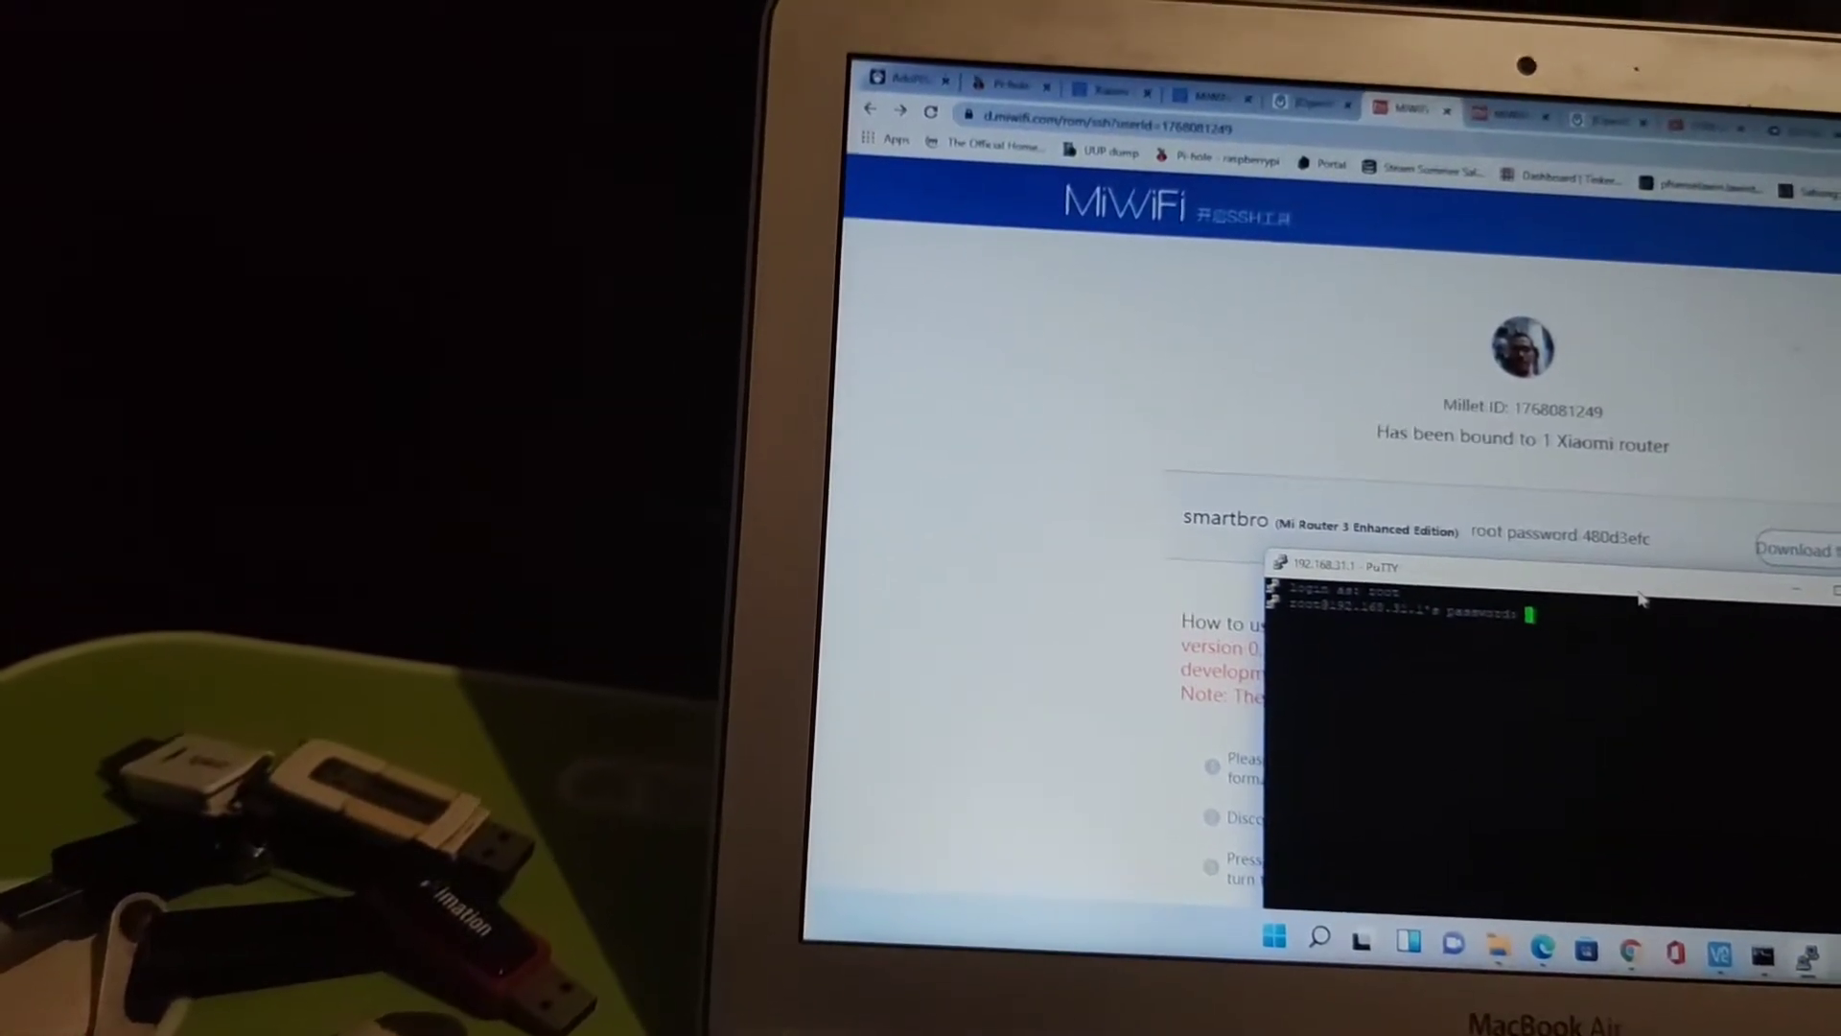
Submit the root password to log in to the router at 192.168.31.1
{"action": "key", "text": "Return"}
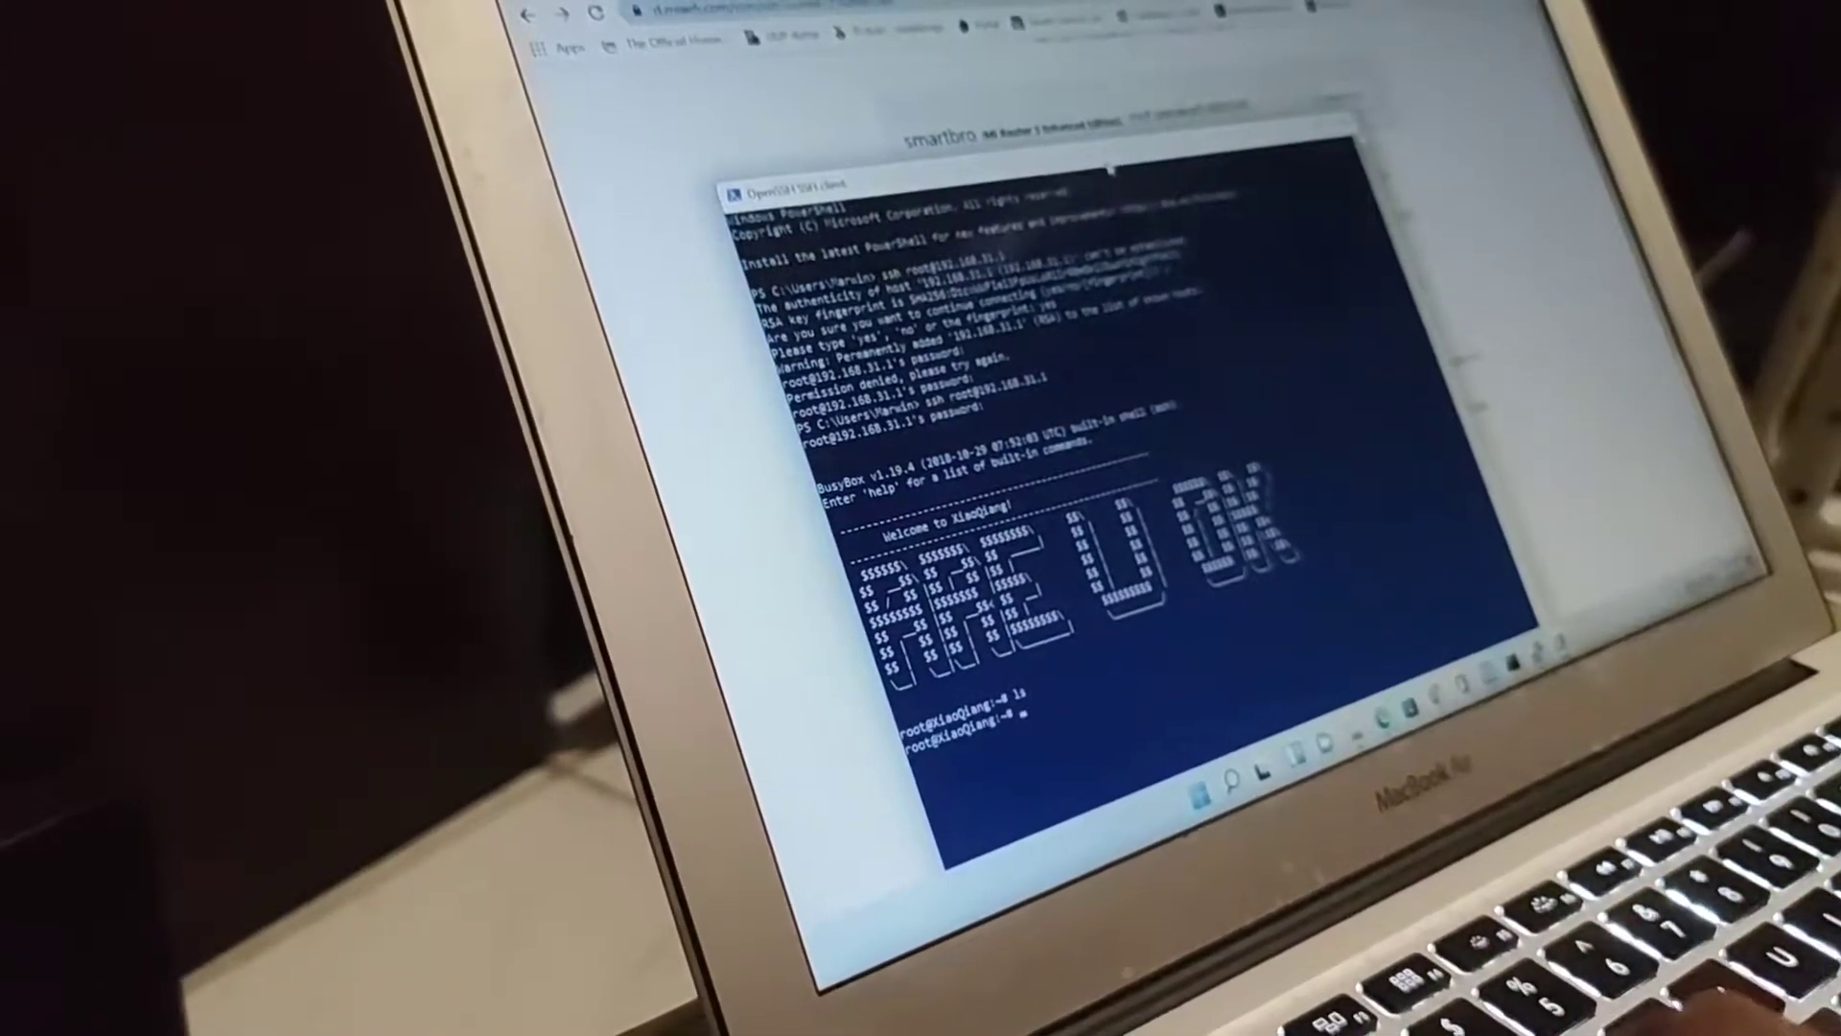
Change into the /a directory in the router's root shell
{"action": "type", "text": "cd /a"}
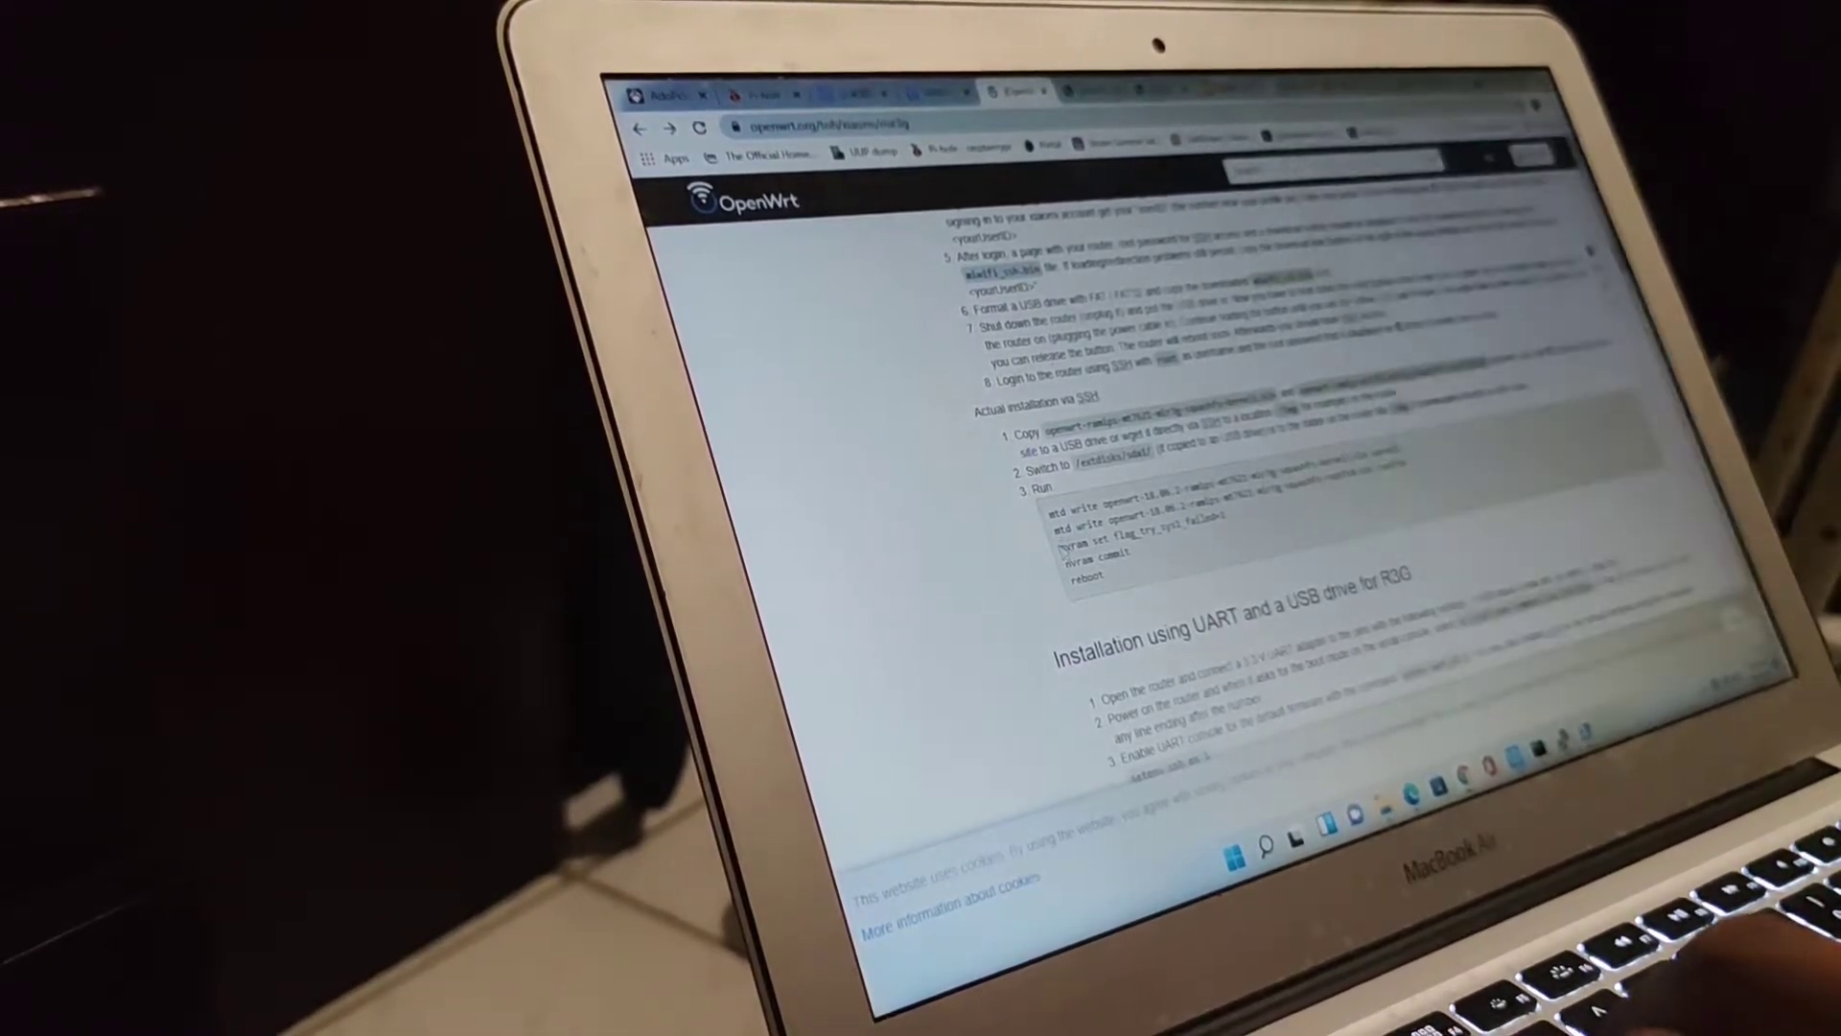
{"action": "double_click", "coordinate": [1128, 543]}
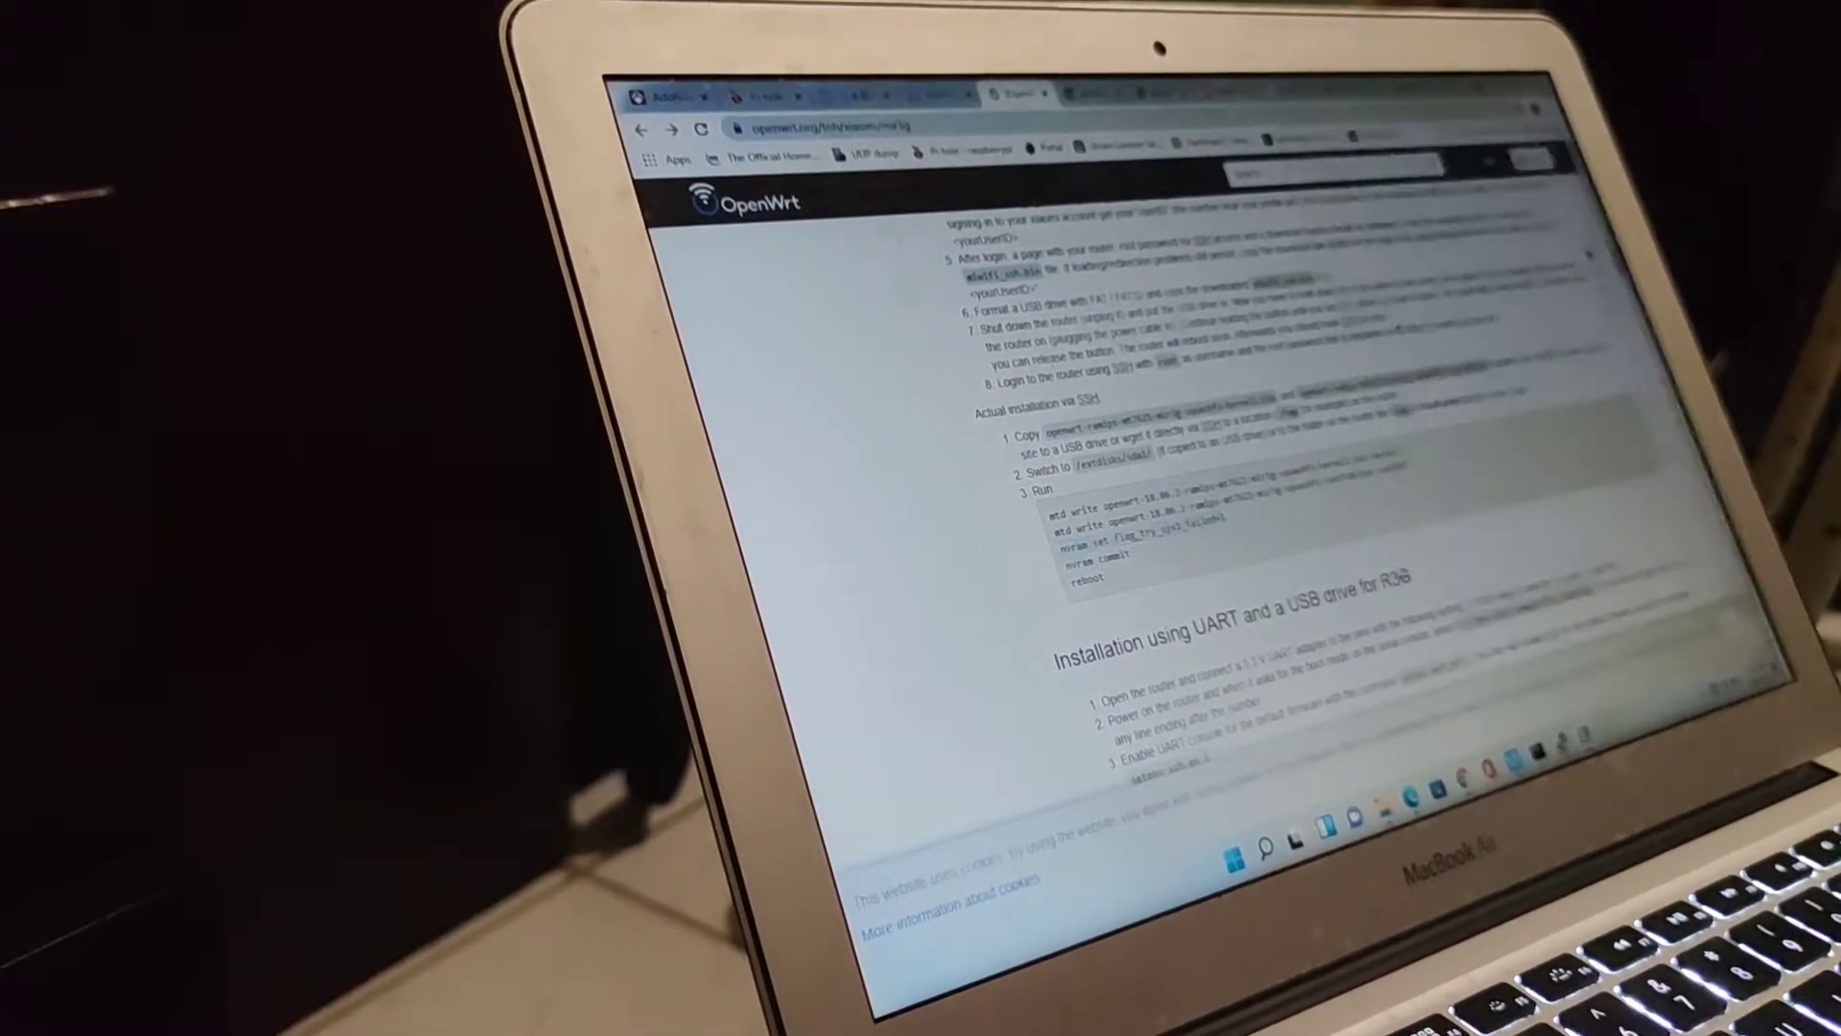
{"action": "scroll", "scroll_direction": "down", "scroll_amount": 3}
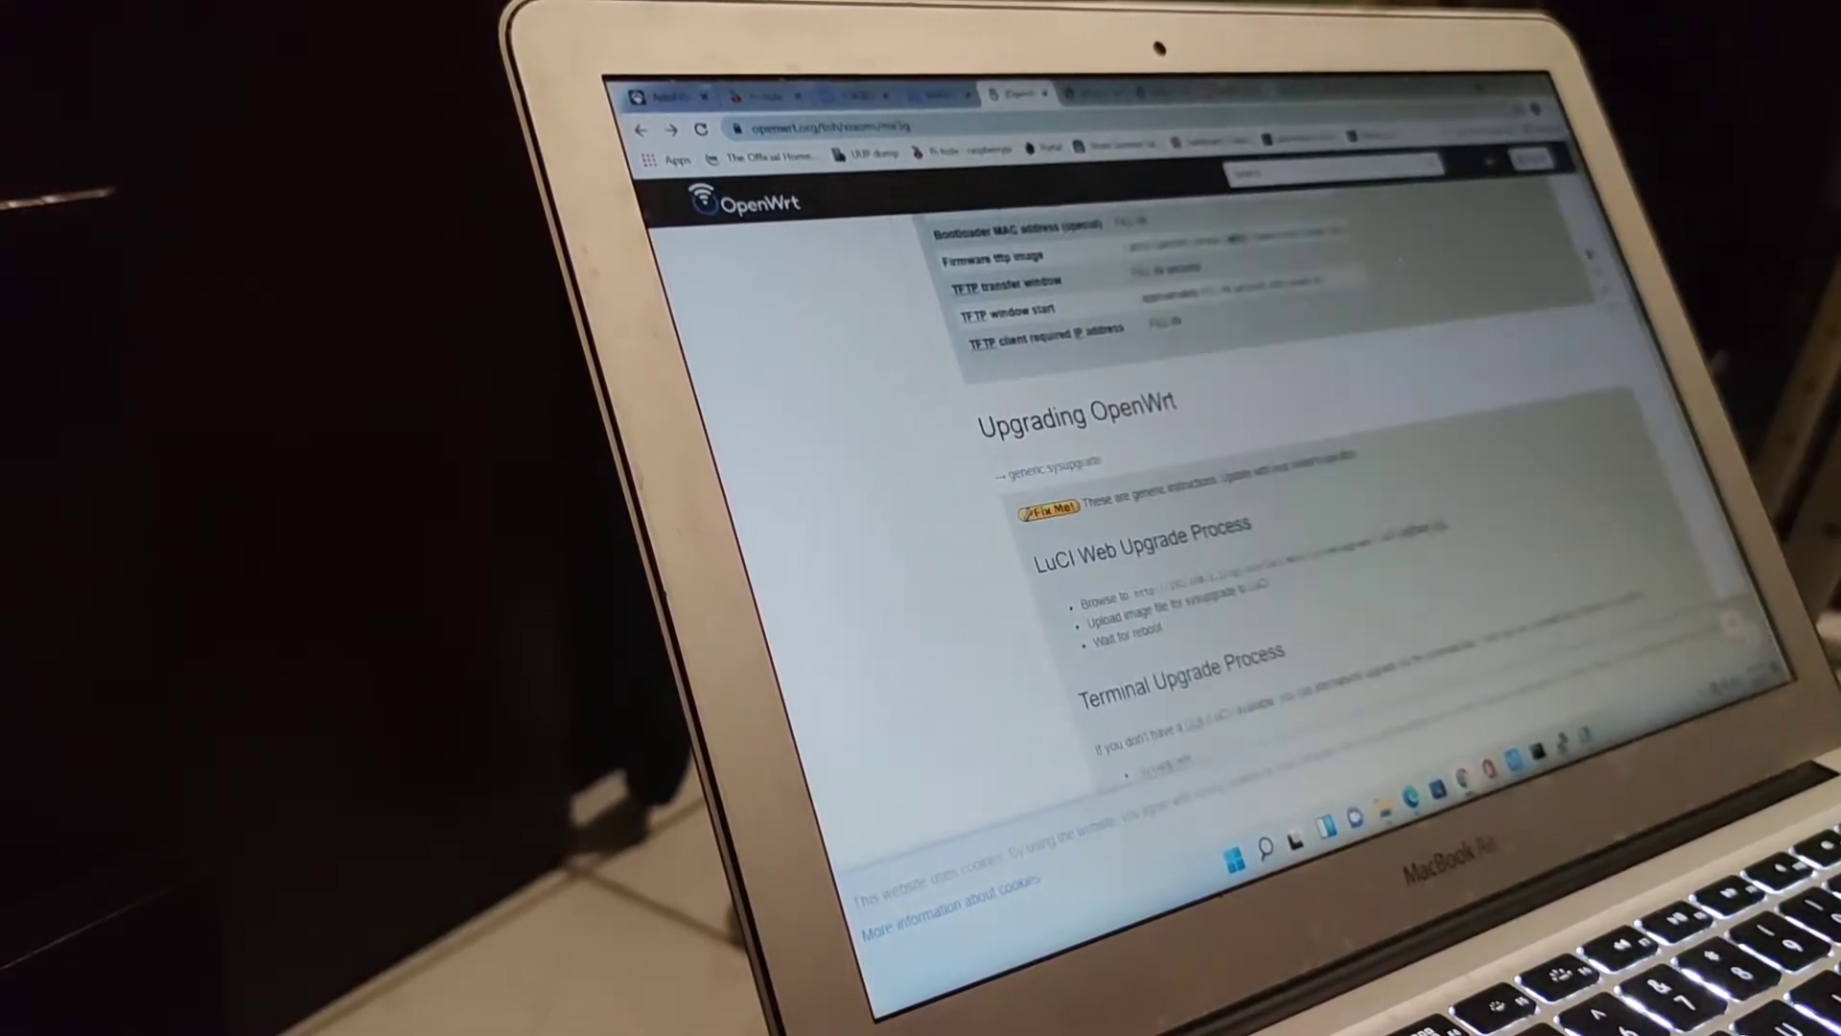
{"action": "scroll", "scroll_direction": "up", "scroll_amount": 3}
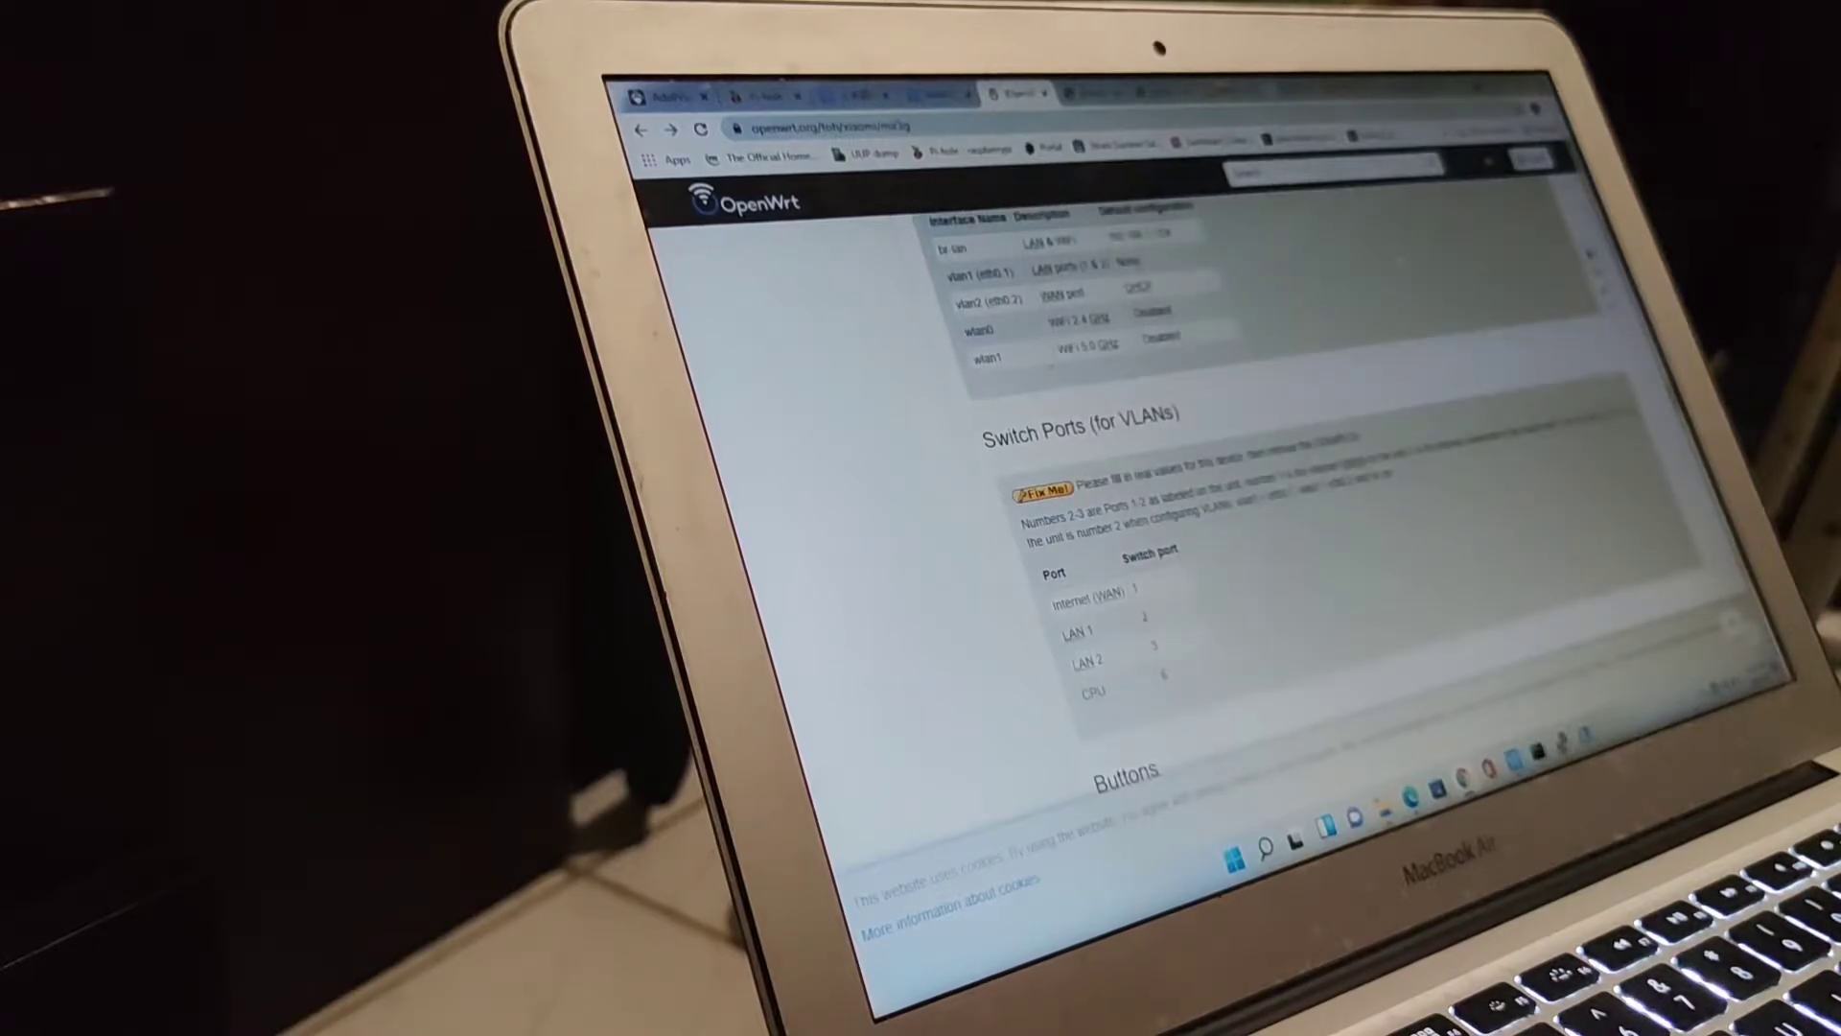
{"action": "scroll", "scroll_direction": "down", "scroll_amount": 3}
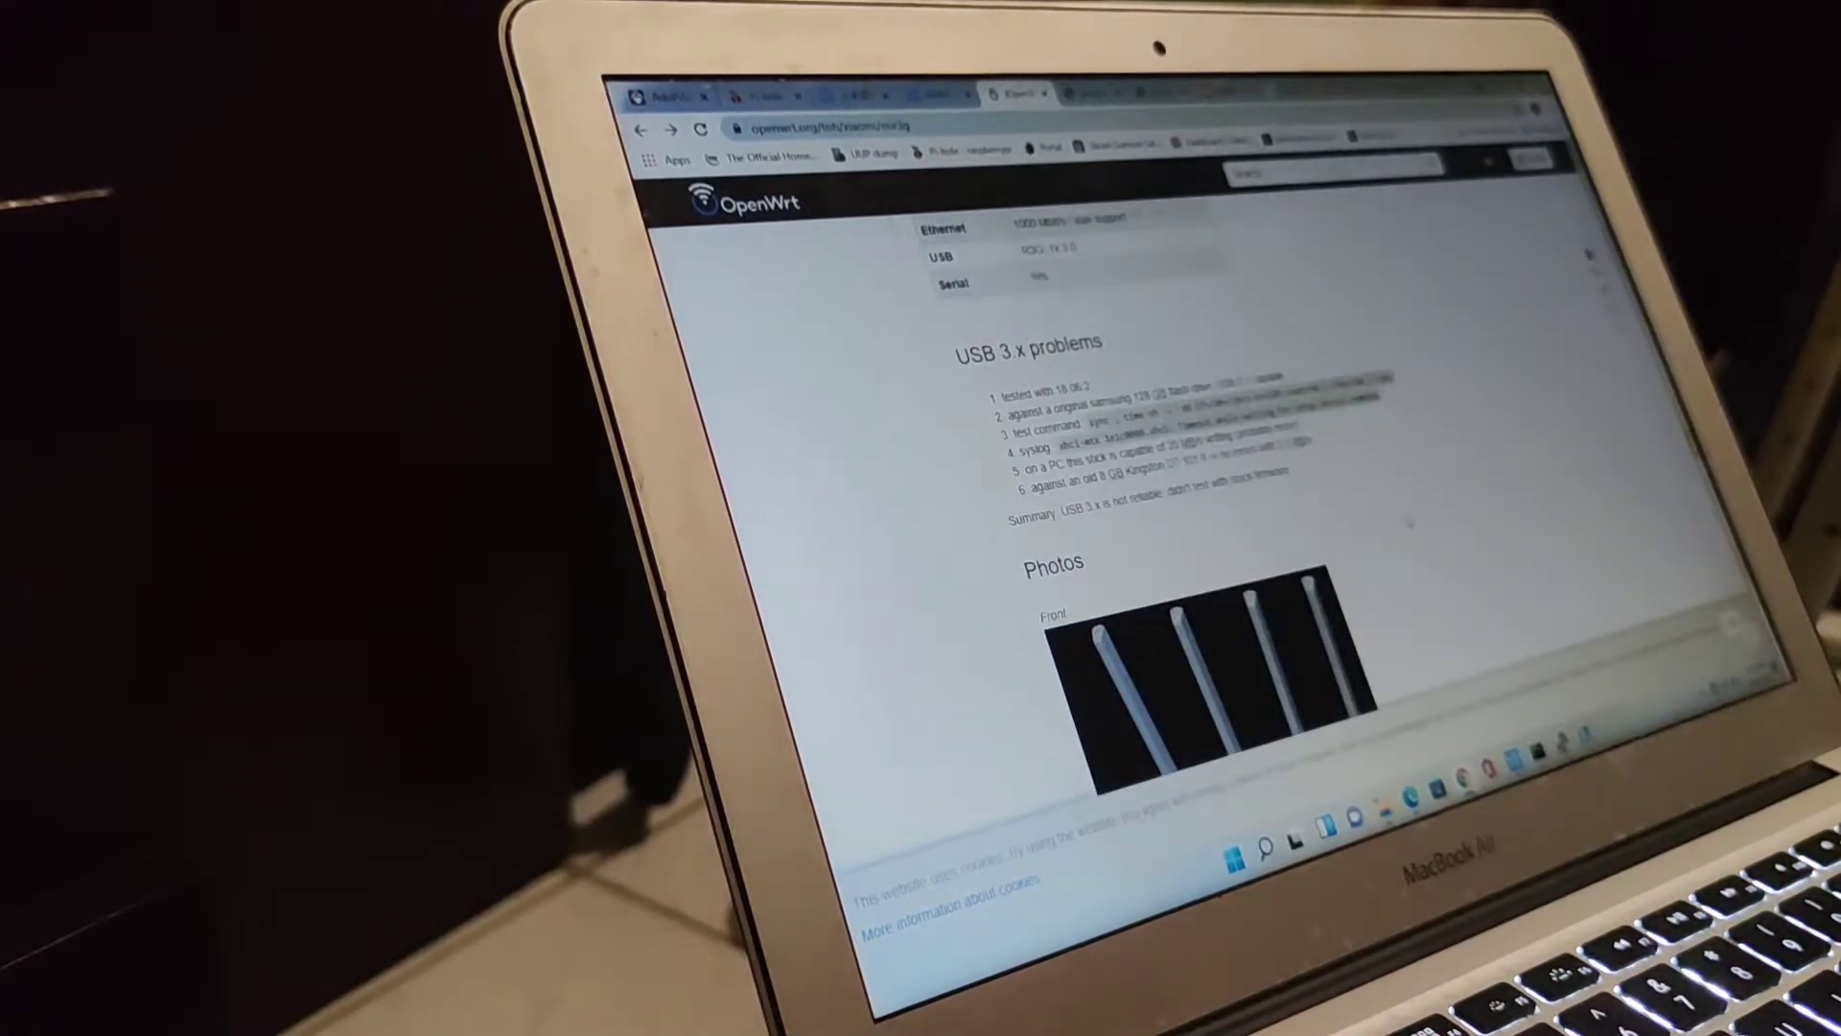
{"action": "scroll", "scroll_direction": "down", "scroll_amount": 3}
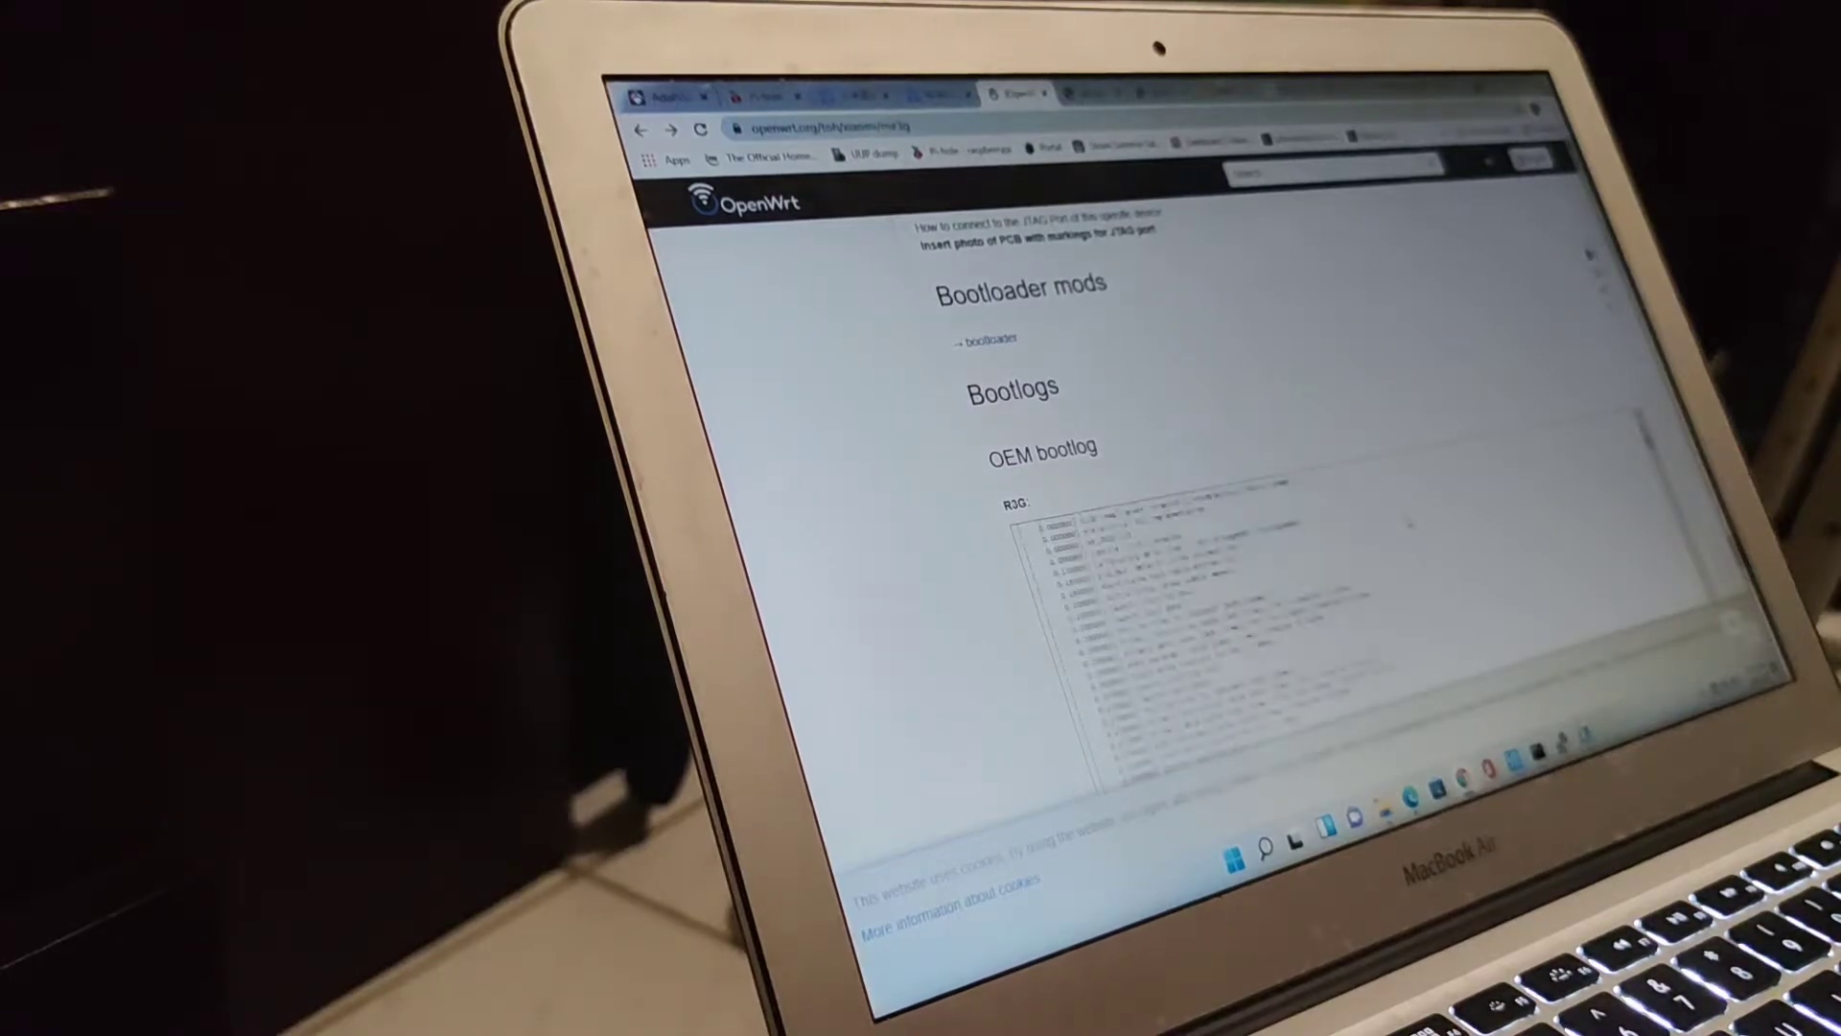
{"action": "scroll", "scroll_direction": "down", "scroll_amount": 3}
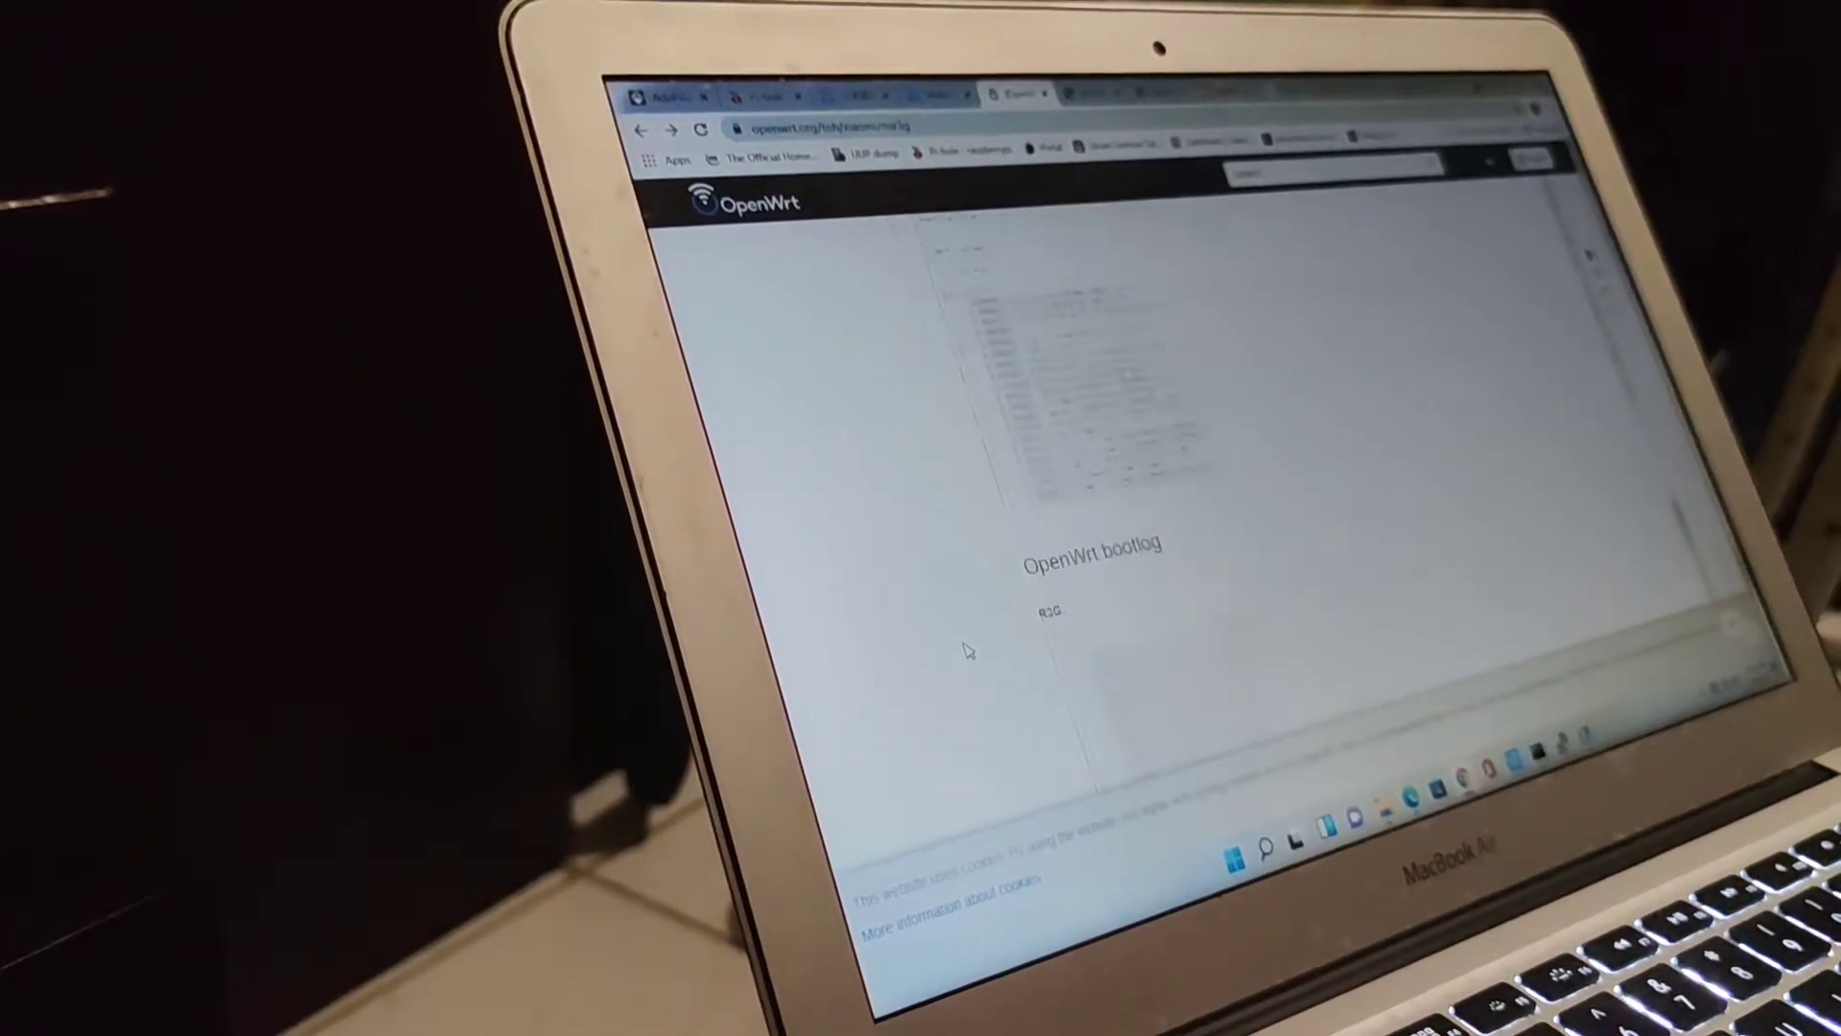
{"action": "scroll", "scroll_direction": "down", "scroll_amount": 3}
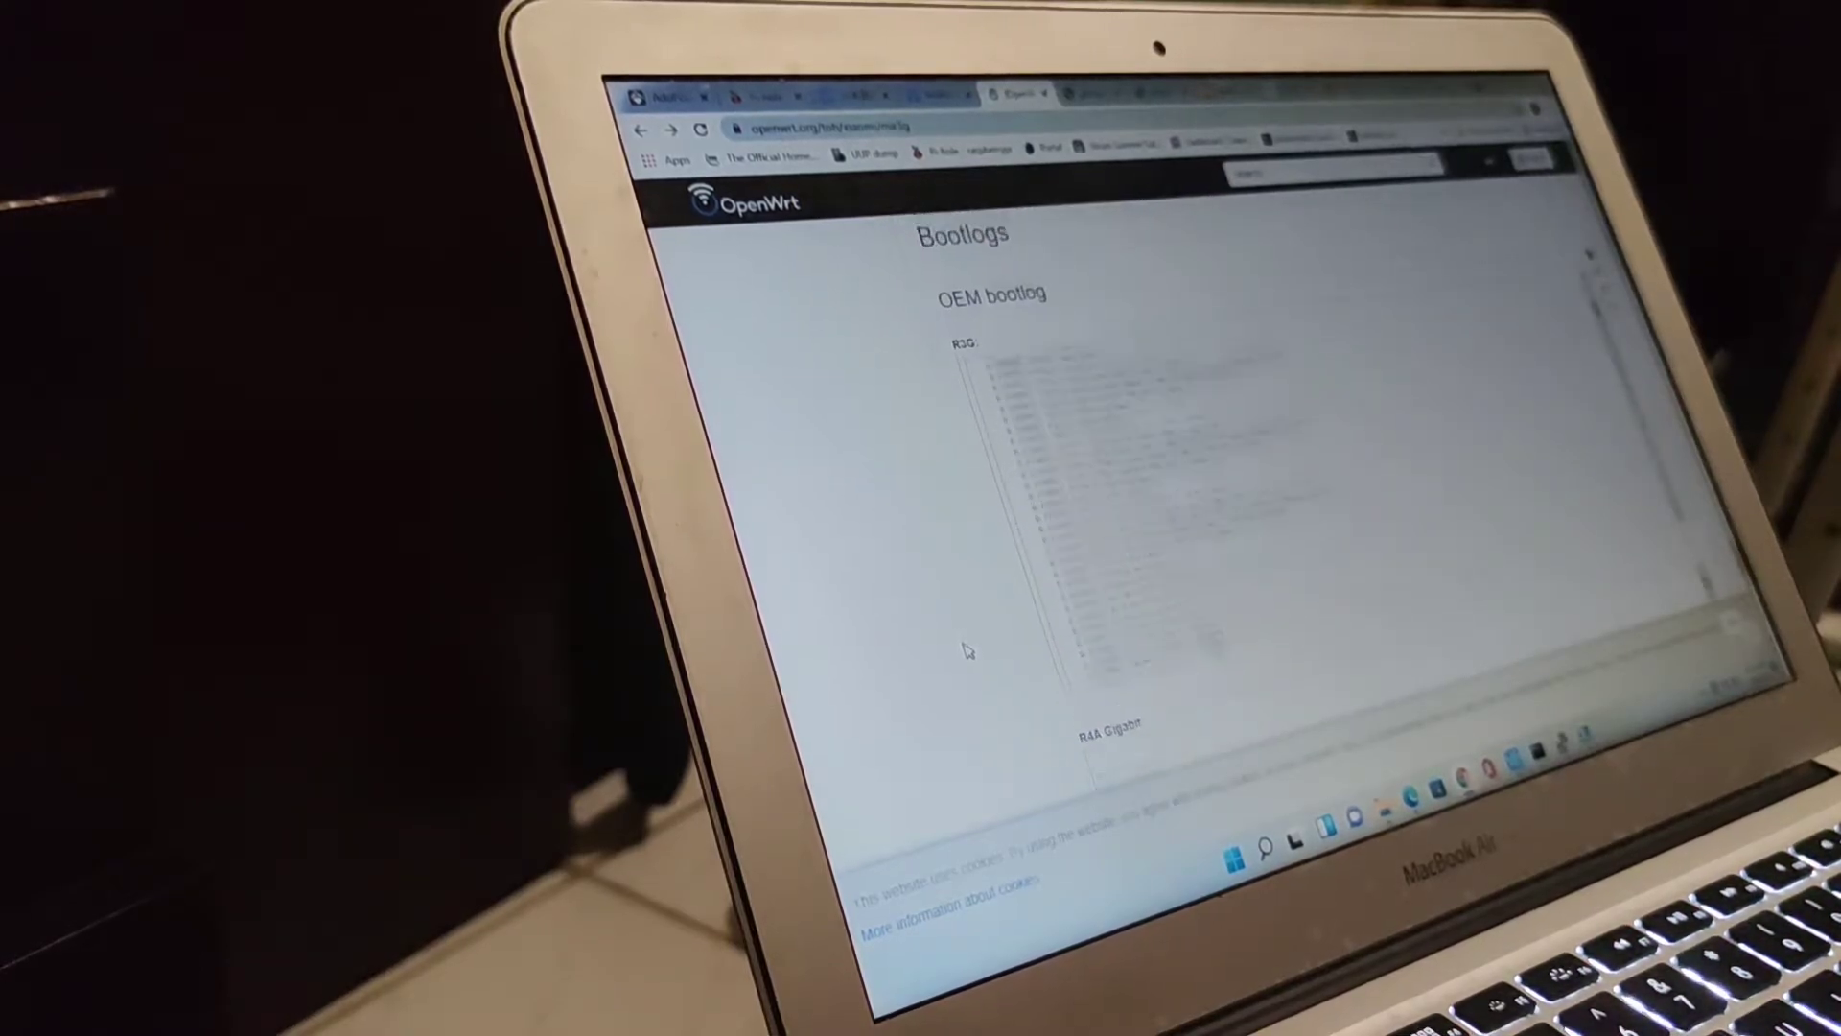
{"action": "scroll", "scroll_direction": "down", "scroll_amount": 3}
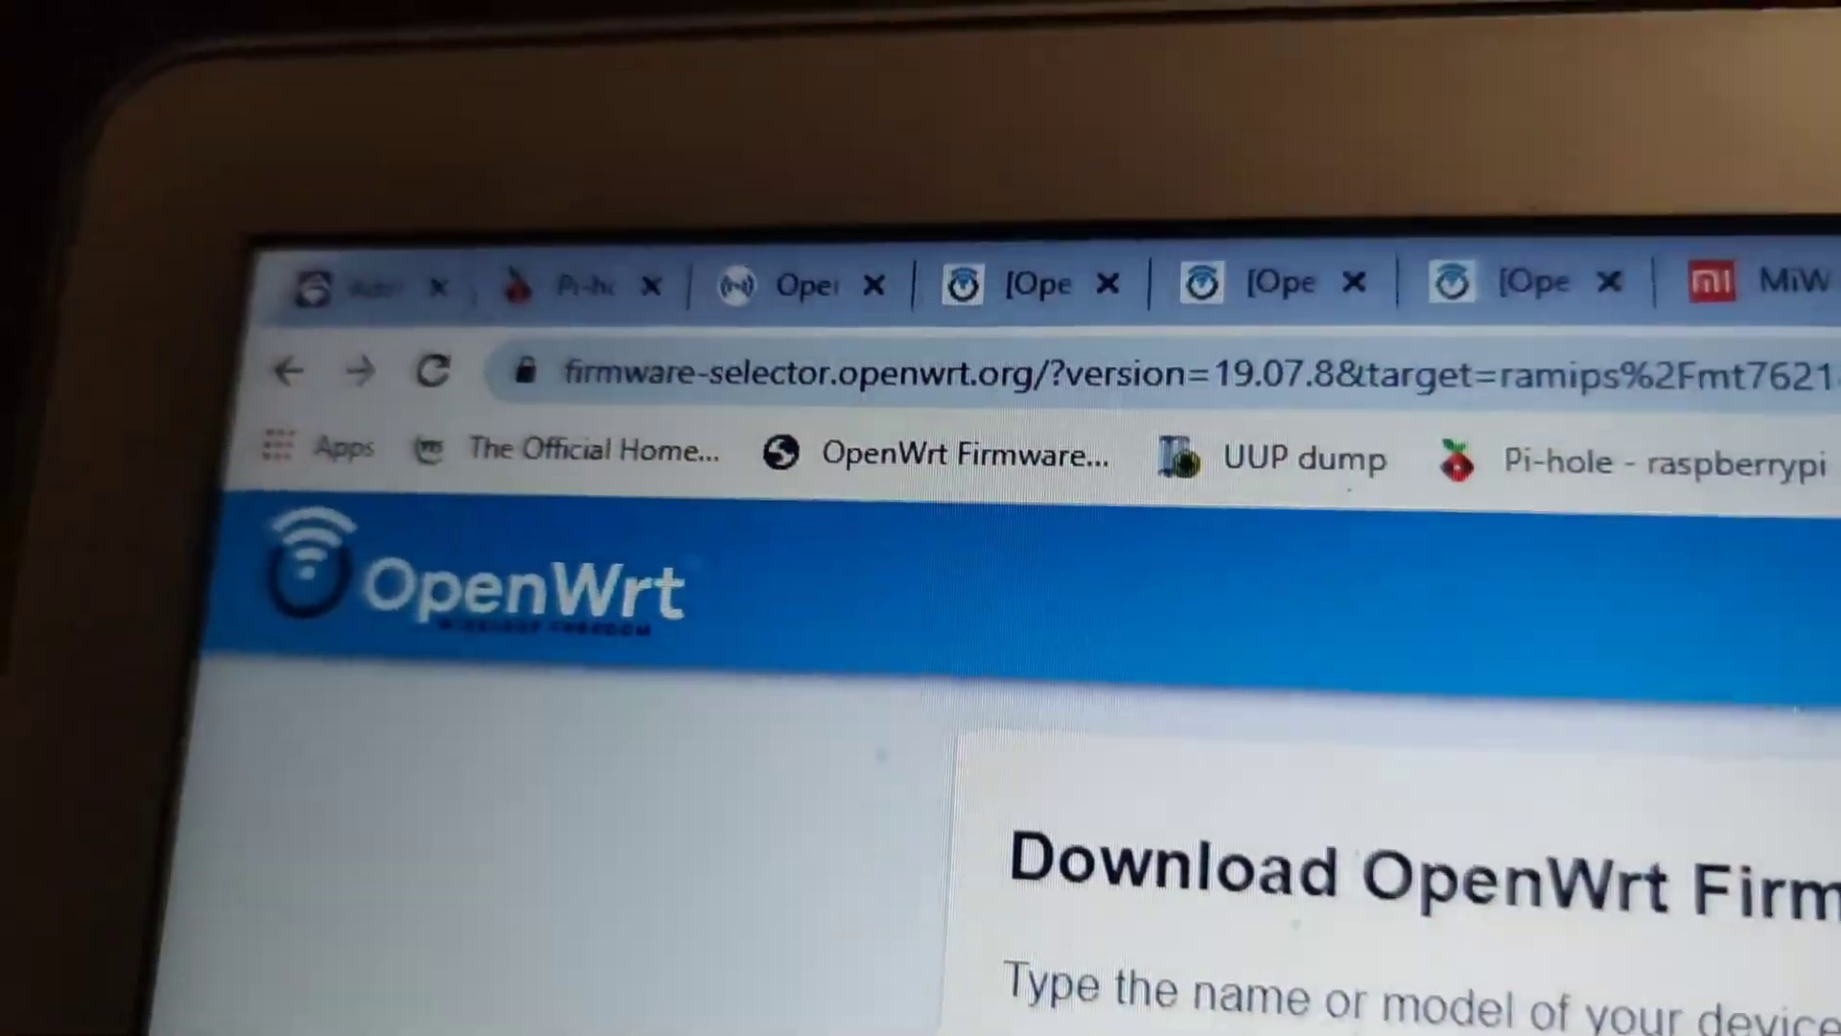
Browse the firmware selector's version list for the Xiaomi Mi Router 3G
{"action": "scroll", "scroll_direction": "down", "scroll_amount": 3}
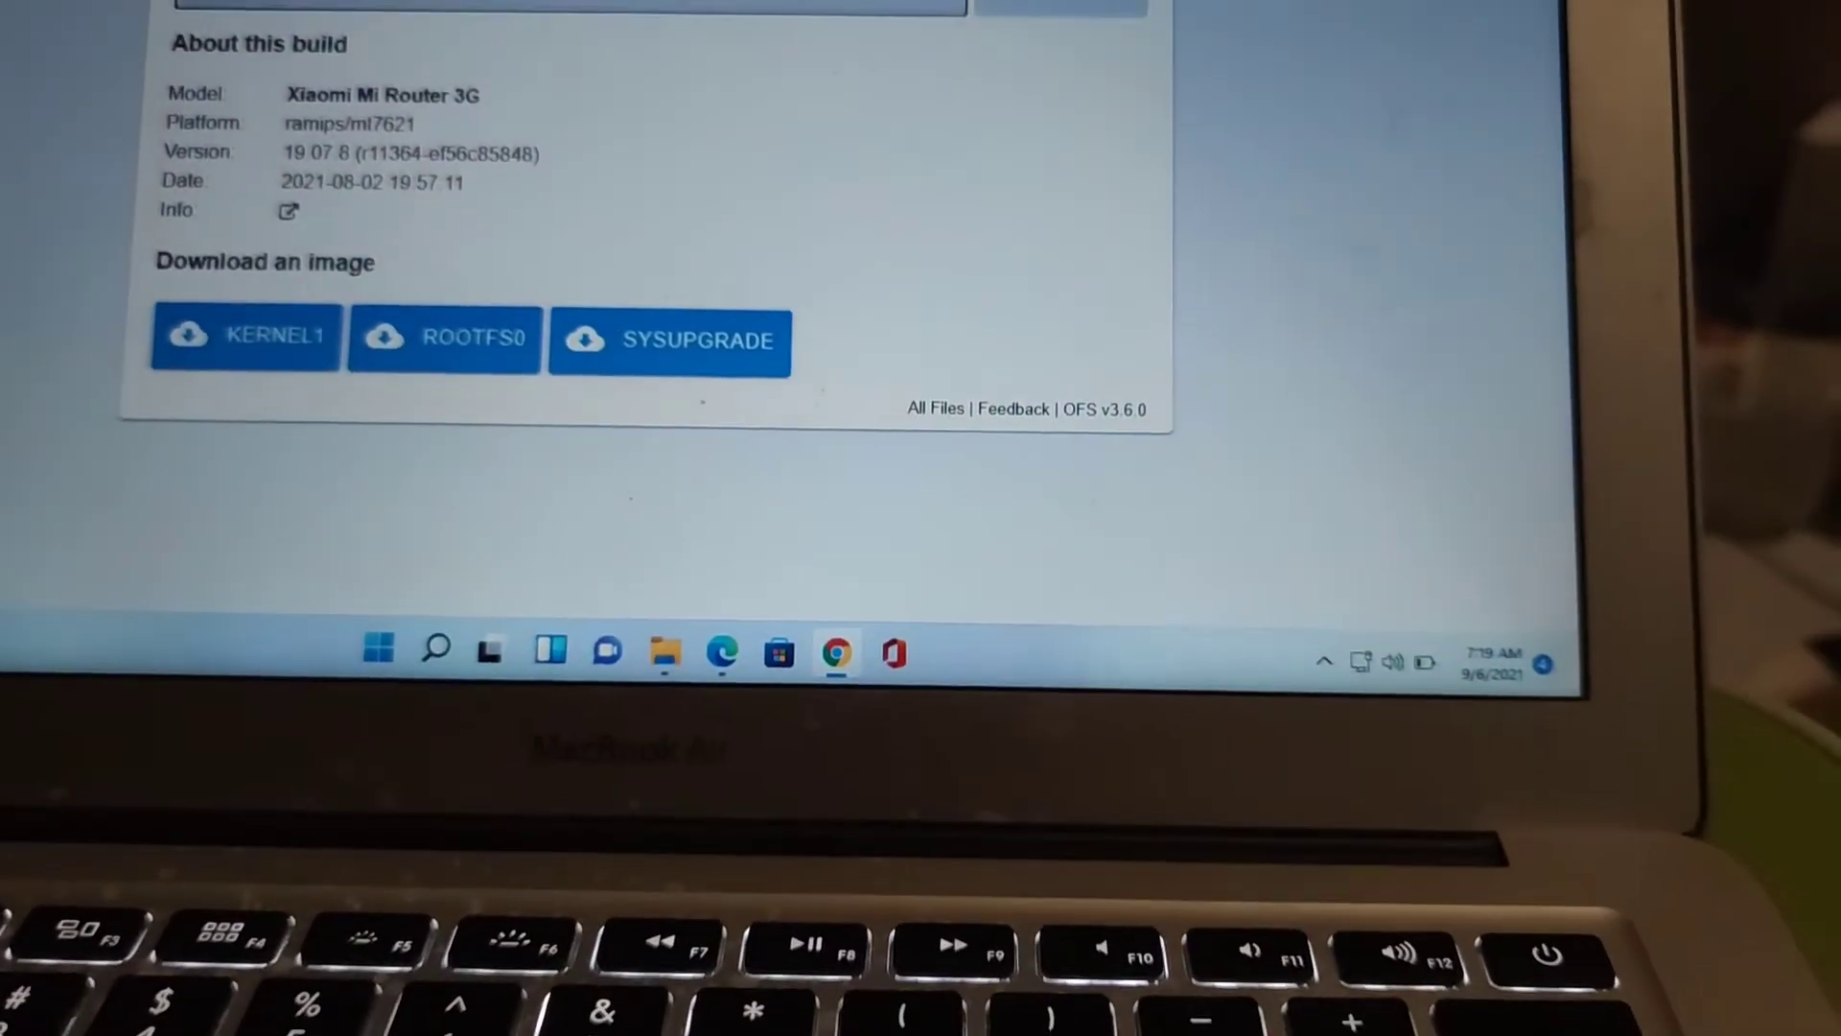
{"action": "left_click", "coordinate": [1057, 7]}
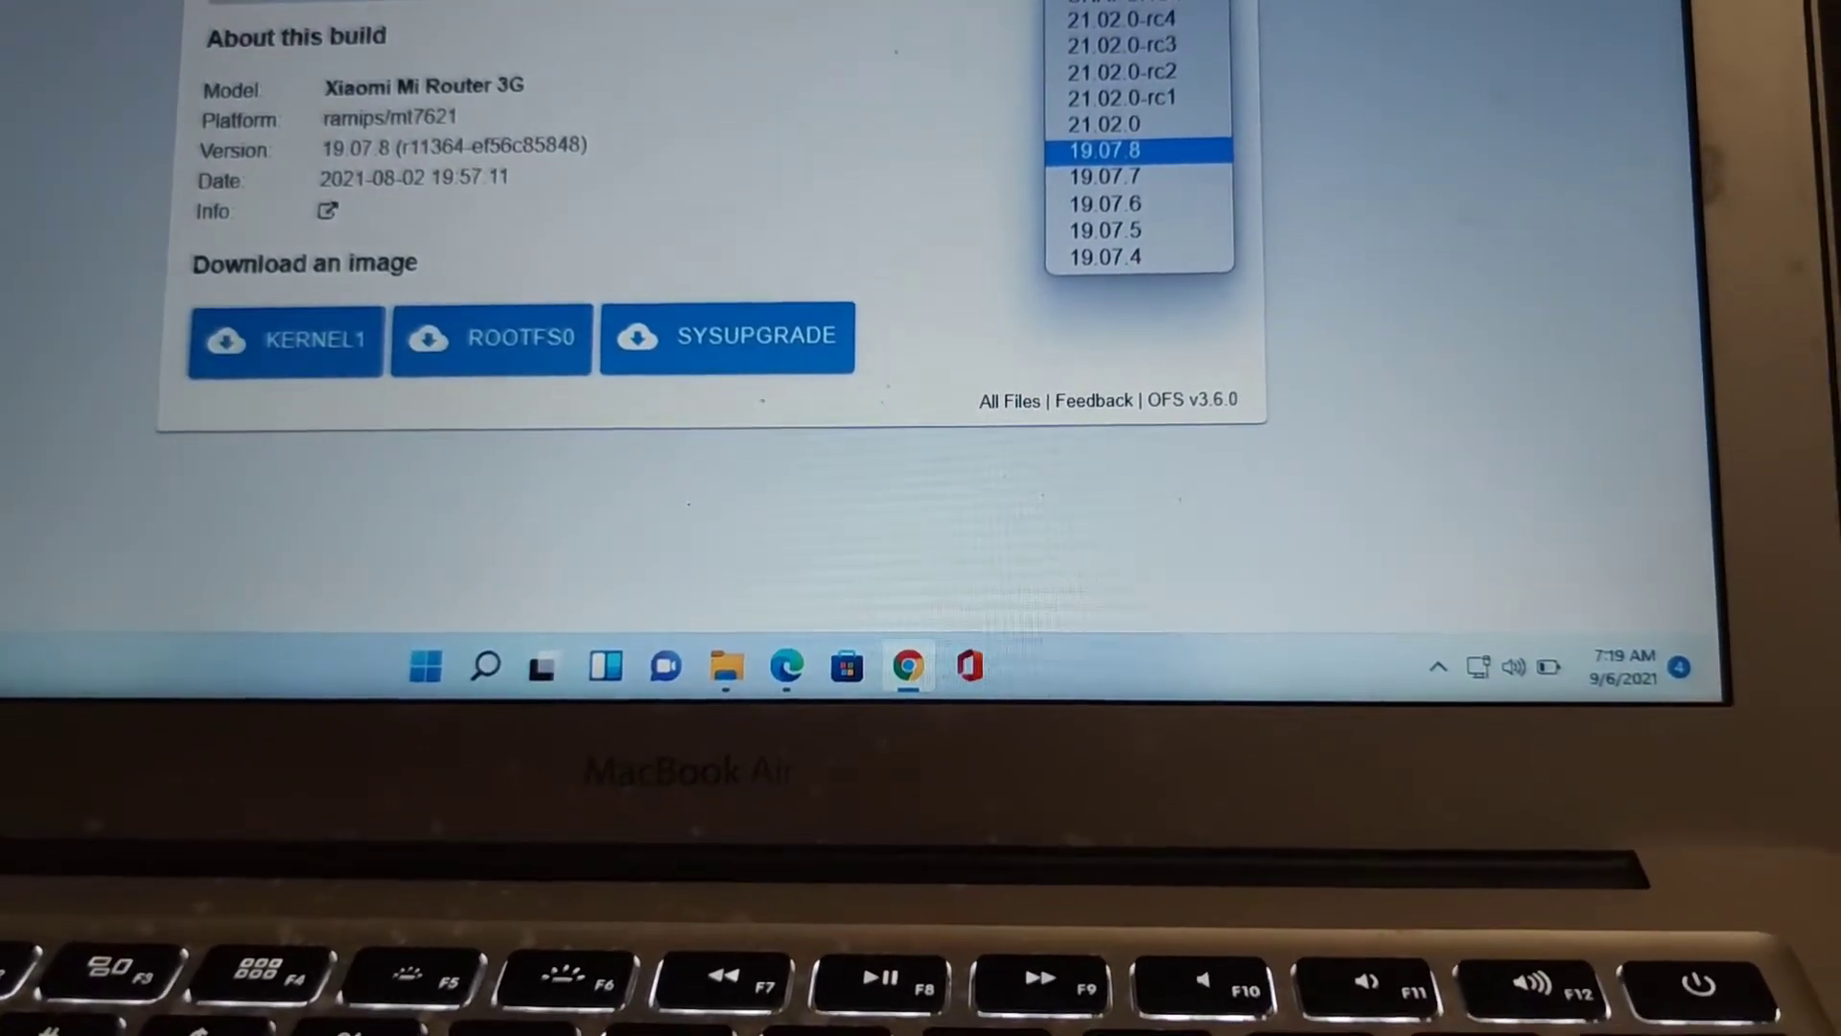
{"action": "left_click", "coordinate": [1091, 82]}
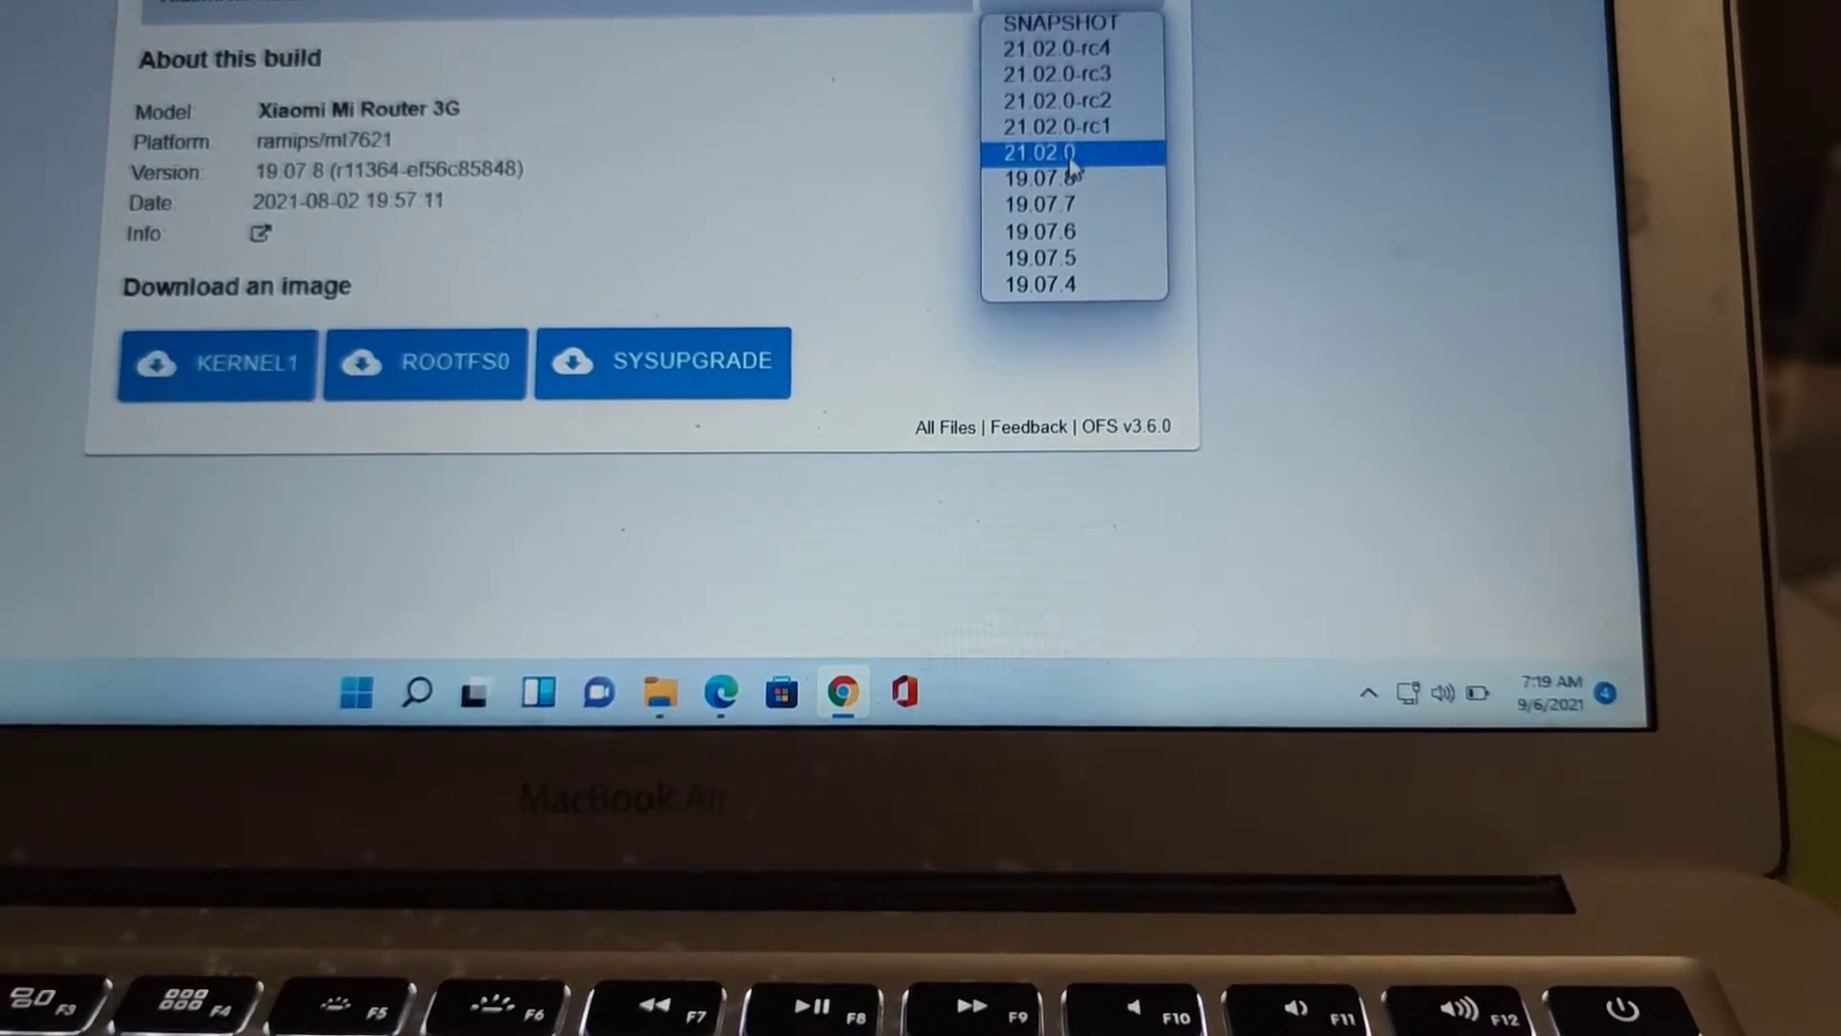
{"action": "left_click", "coordinate": [1038, 154]}
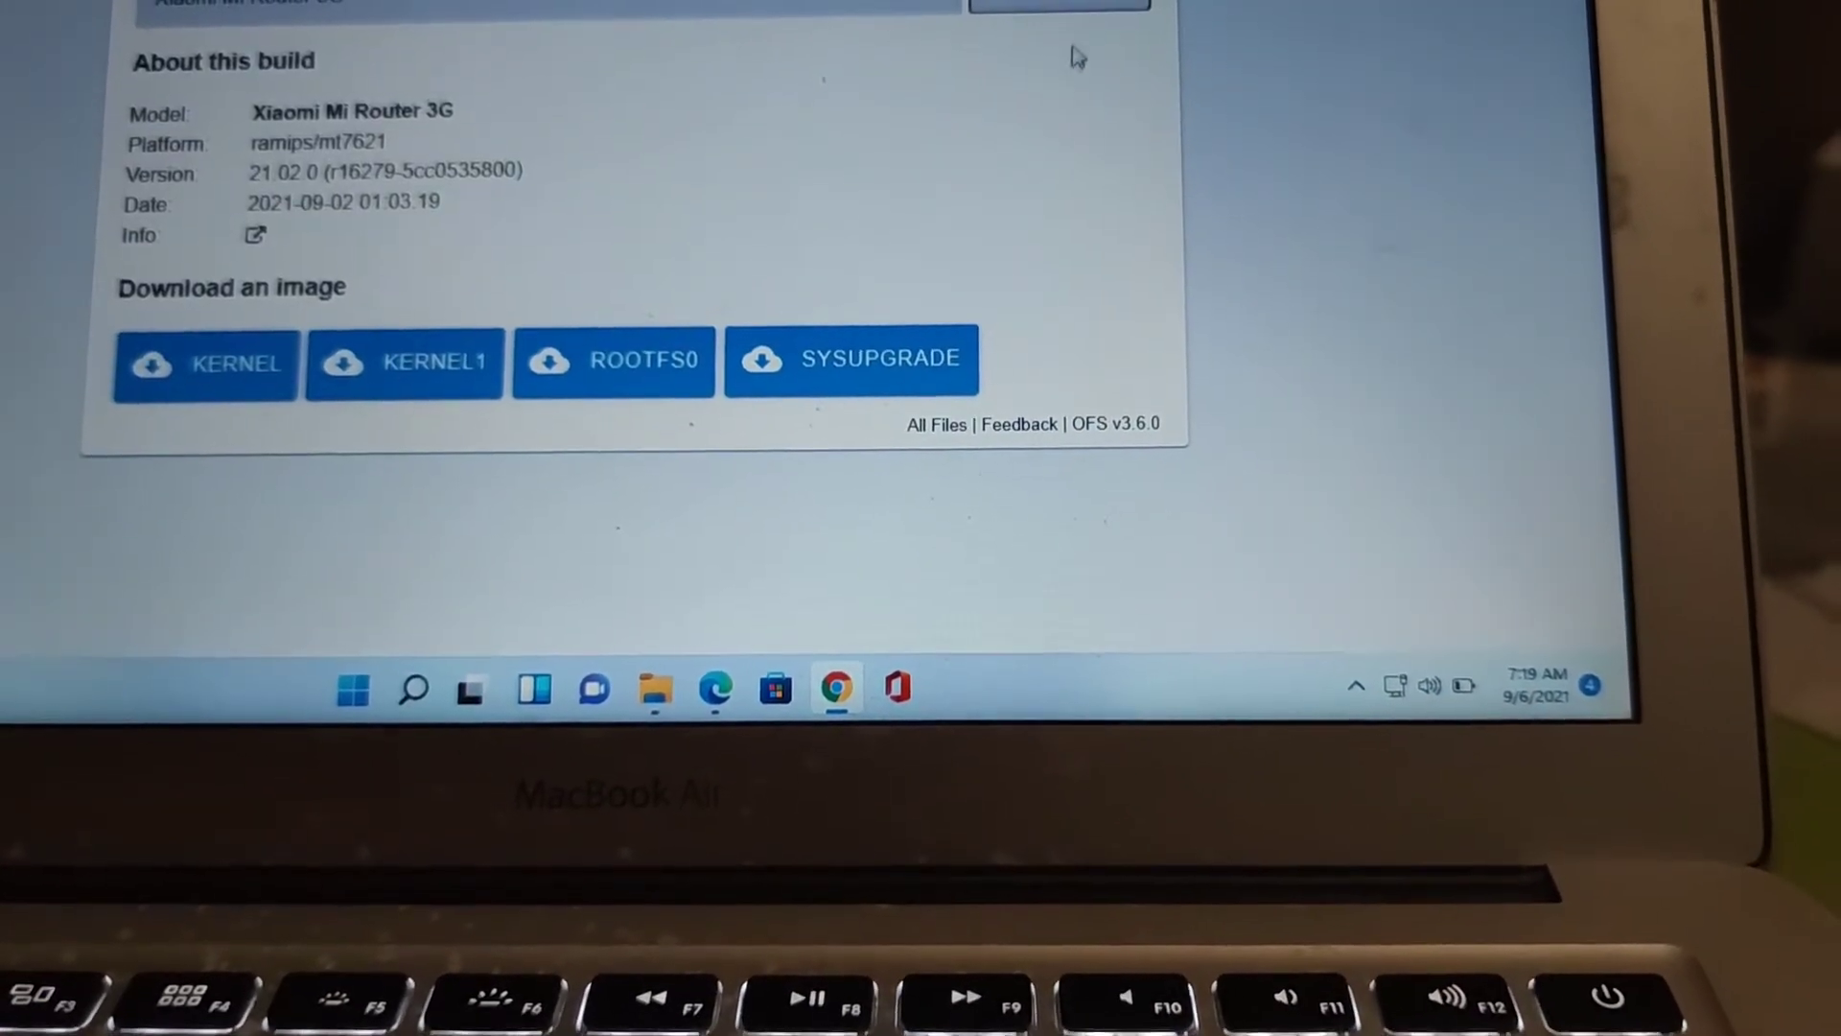
Select release 21.02.0 and download its sysupgrade image
{"action": "left_click", "coordinate": [1055, 10]}
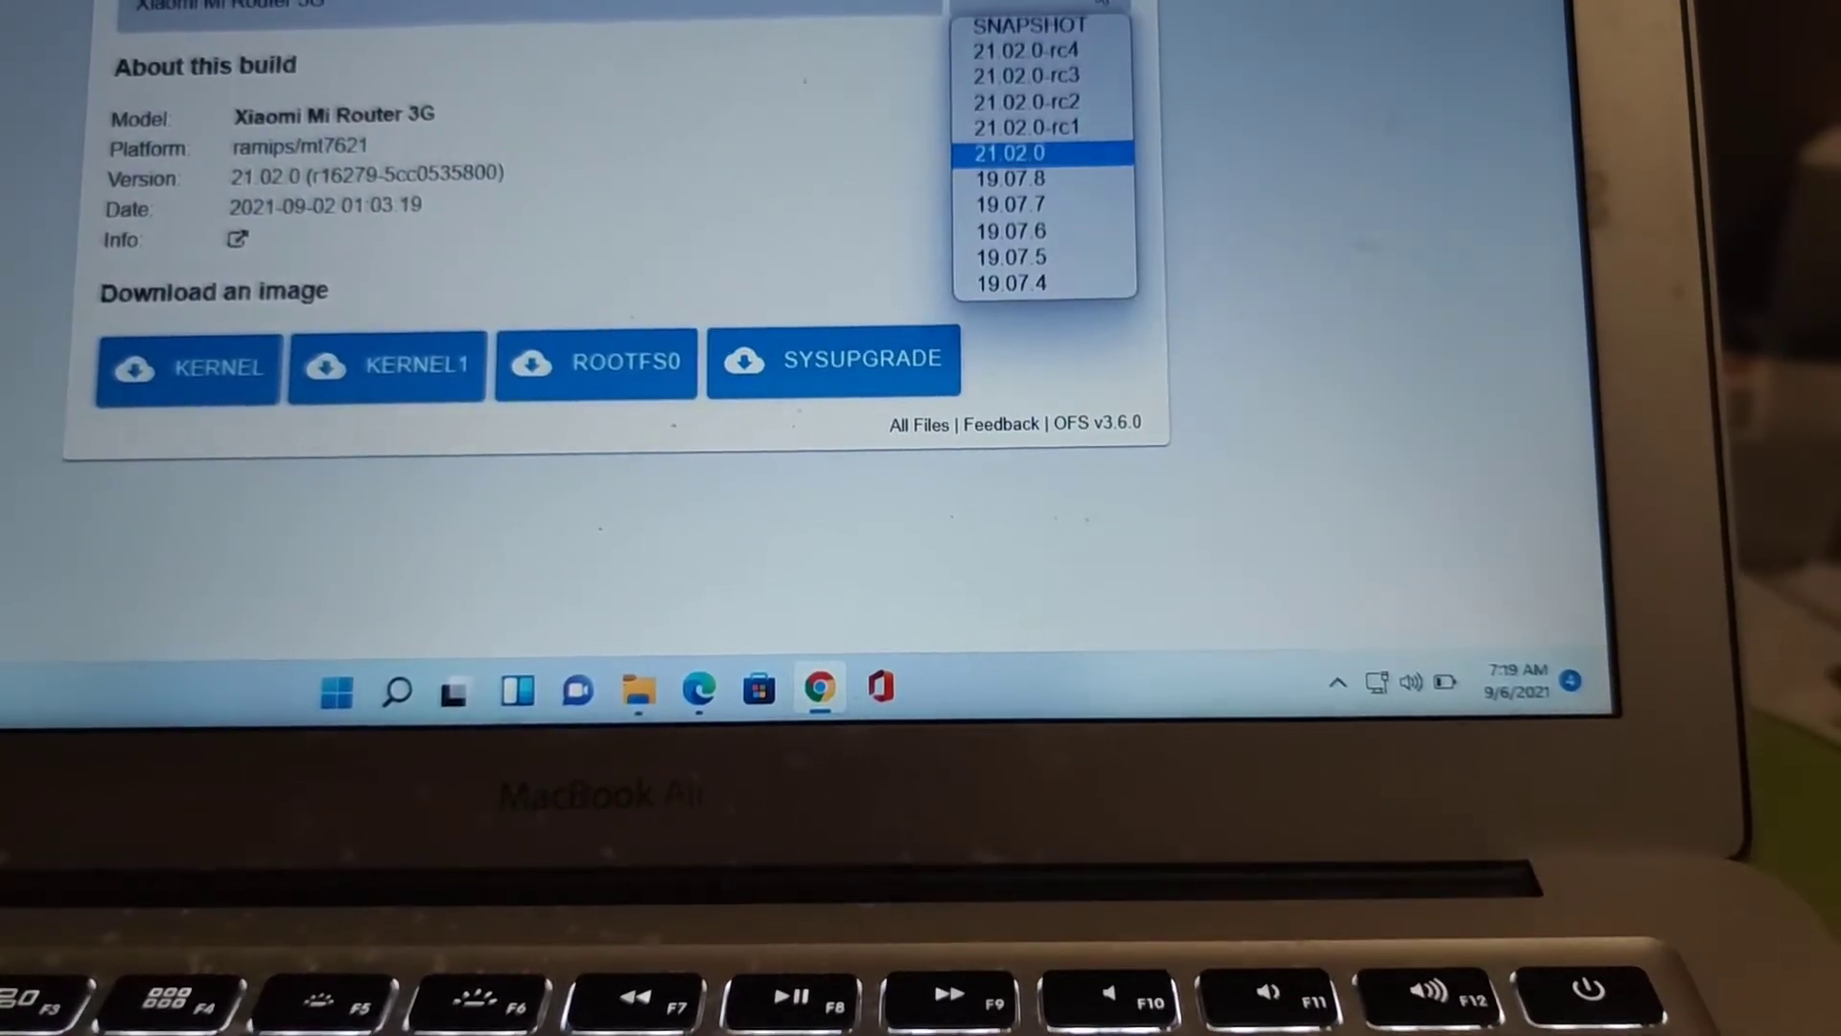
{"action": "left_click", "coordinate": [1007, 154]}
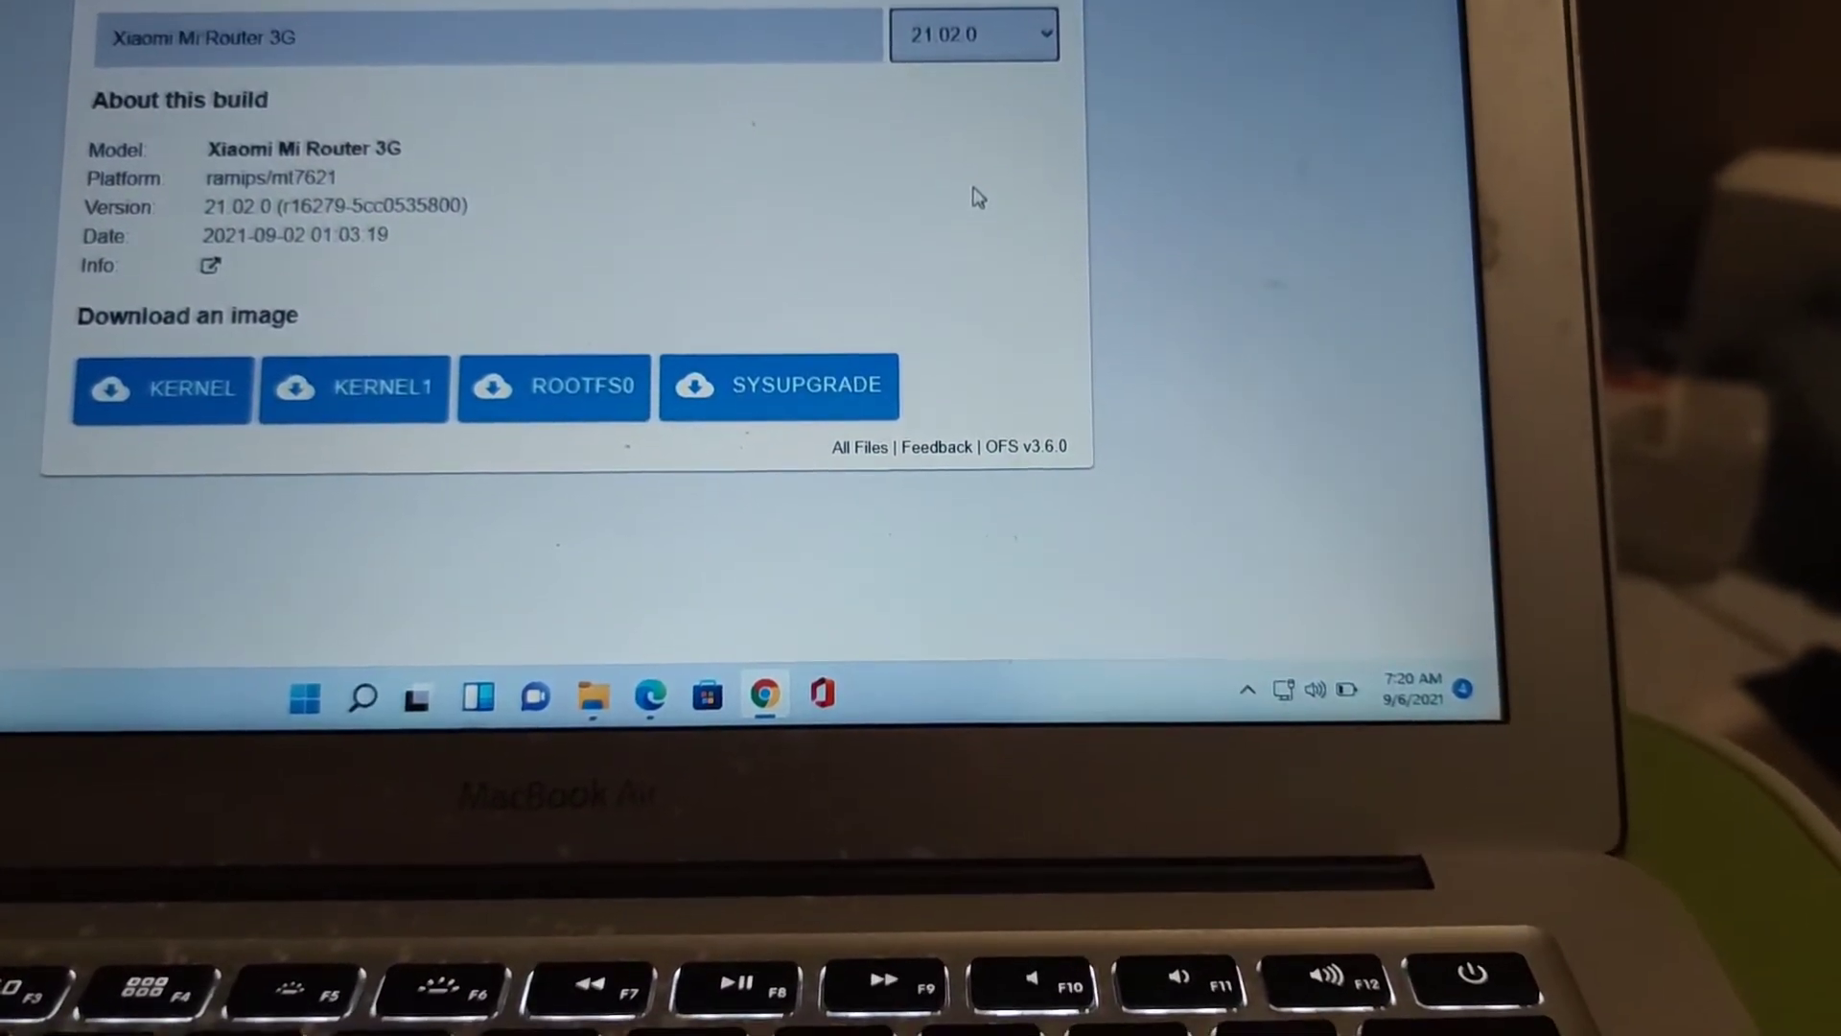
{"action": "left_click", "coordinate": [779, 386]}
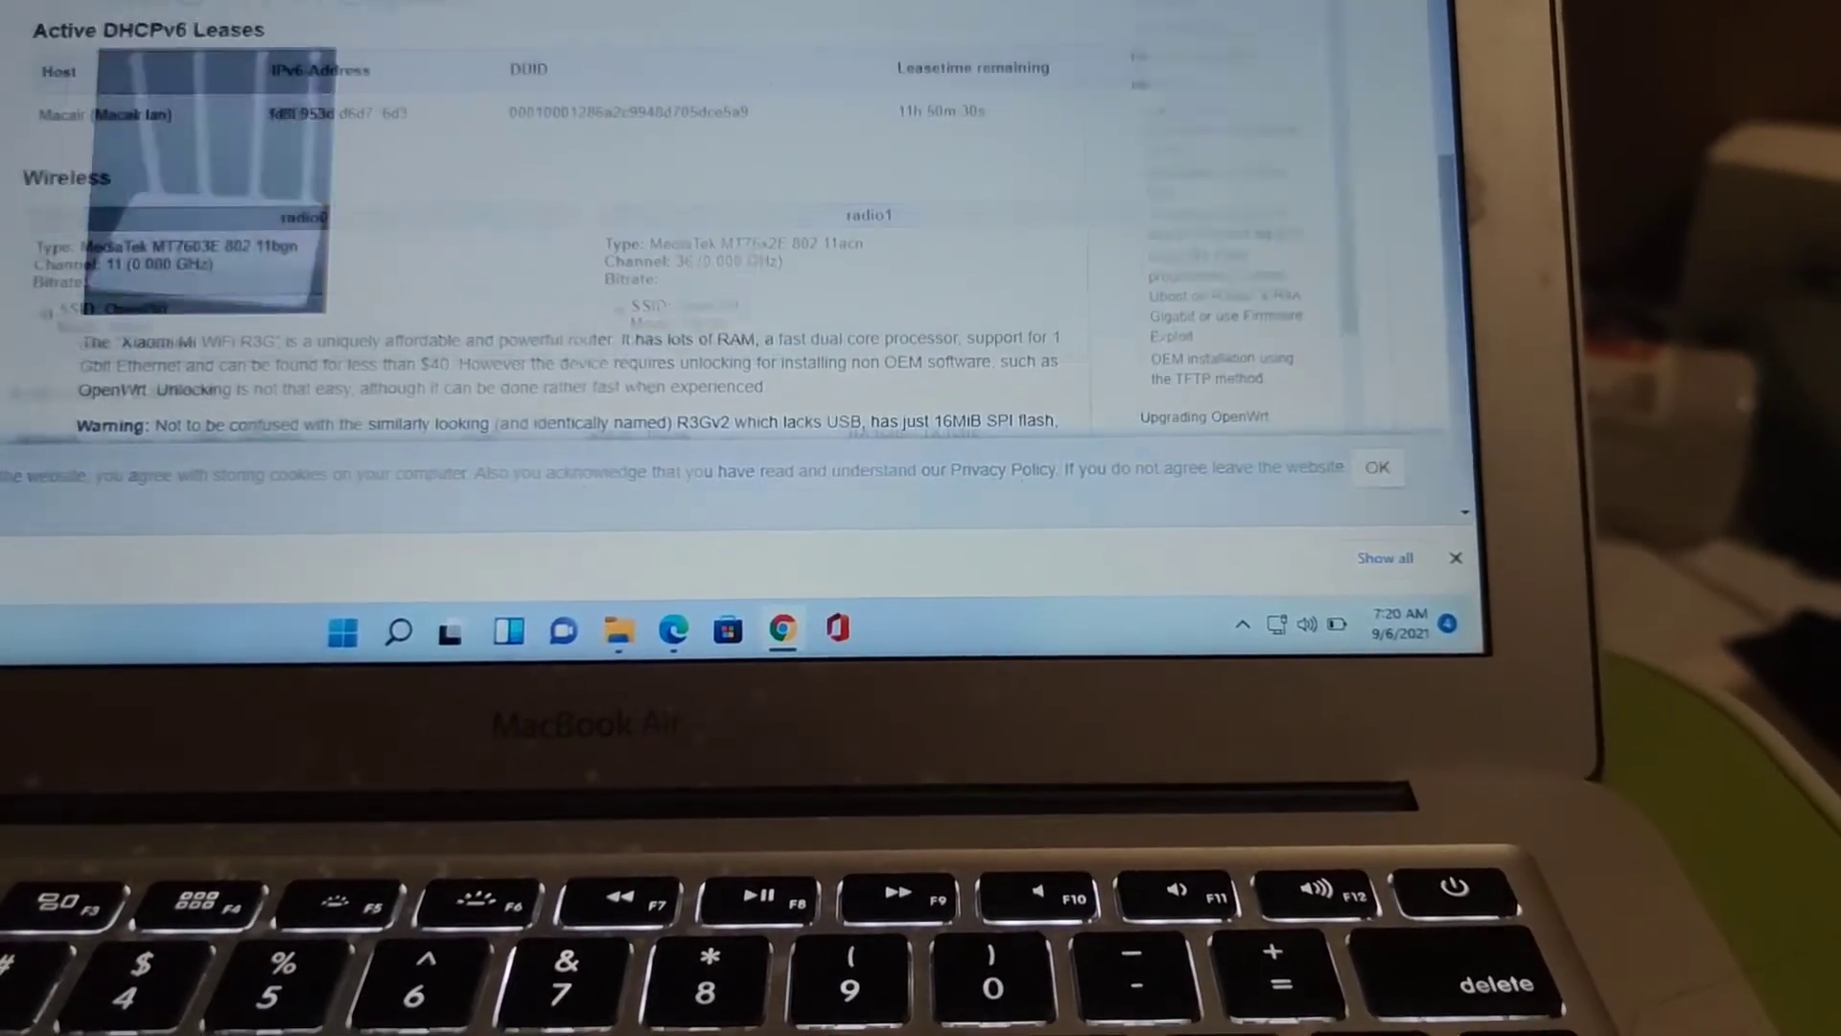
Go to System > Backup / Flash Firmware and scroll to 'Flash new firmware image'
{"action": "scroll", "scroll_direction": "down", "scroll_amount": 3}
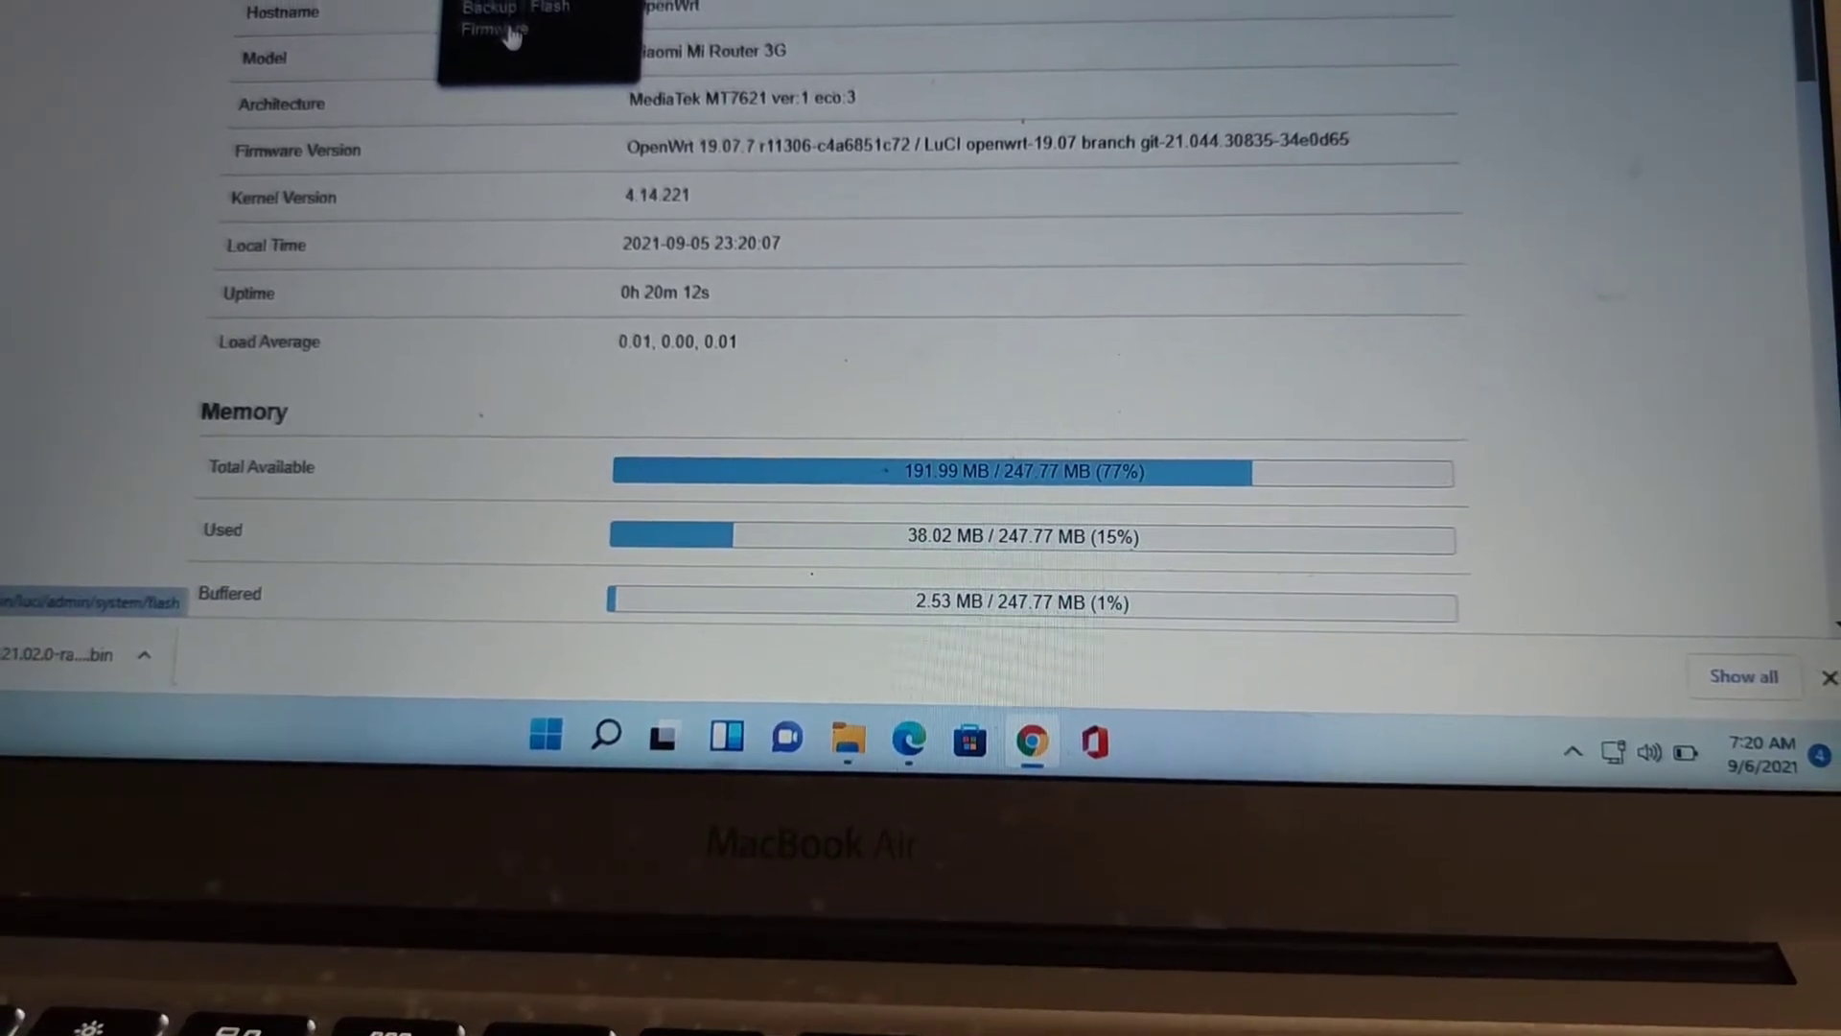
{"action": "left_click", "coordinate": [548, 8]}
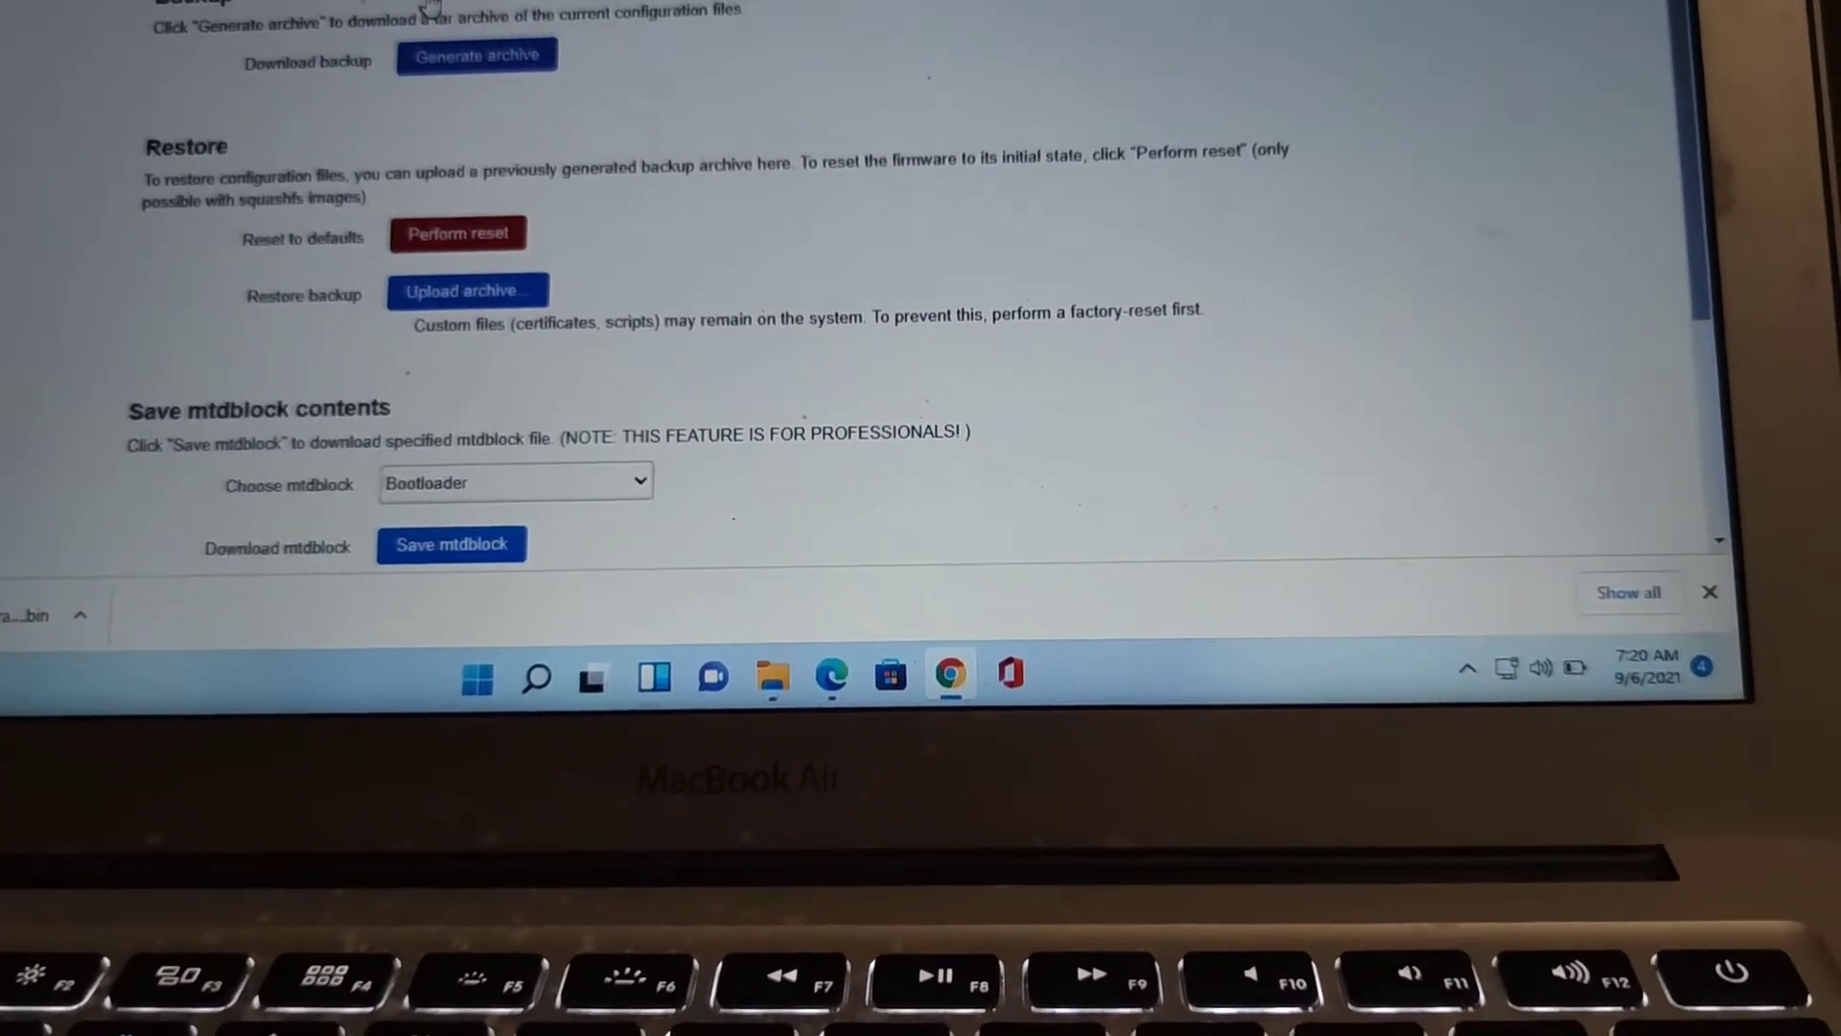
{"action": "scroll", "scroll_direction": "down", "scroll_amount": 3}
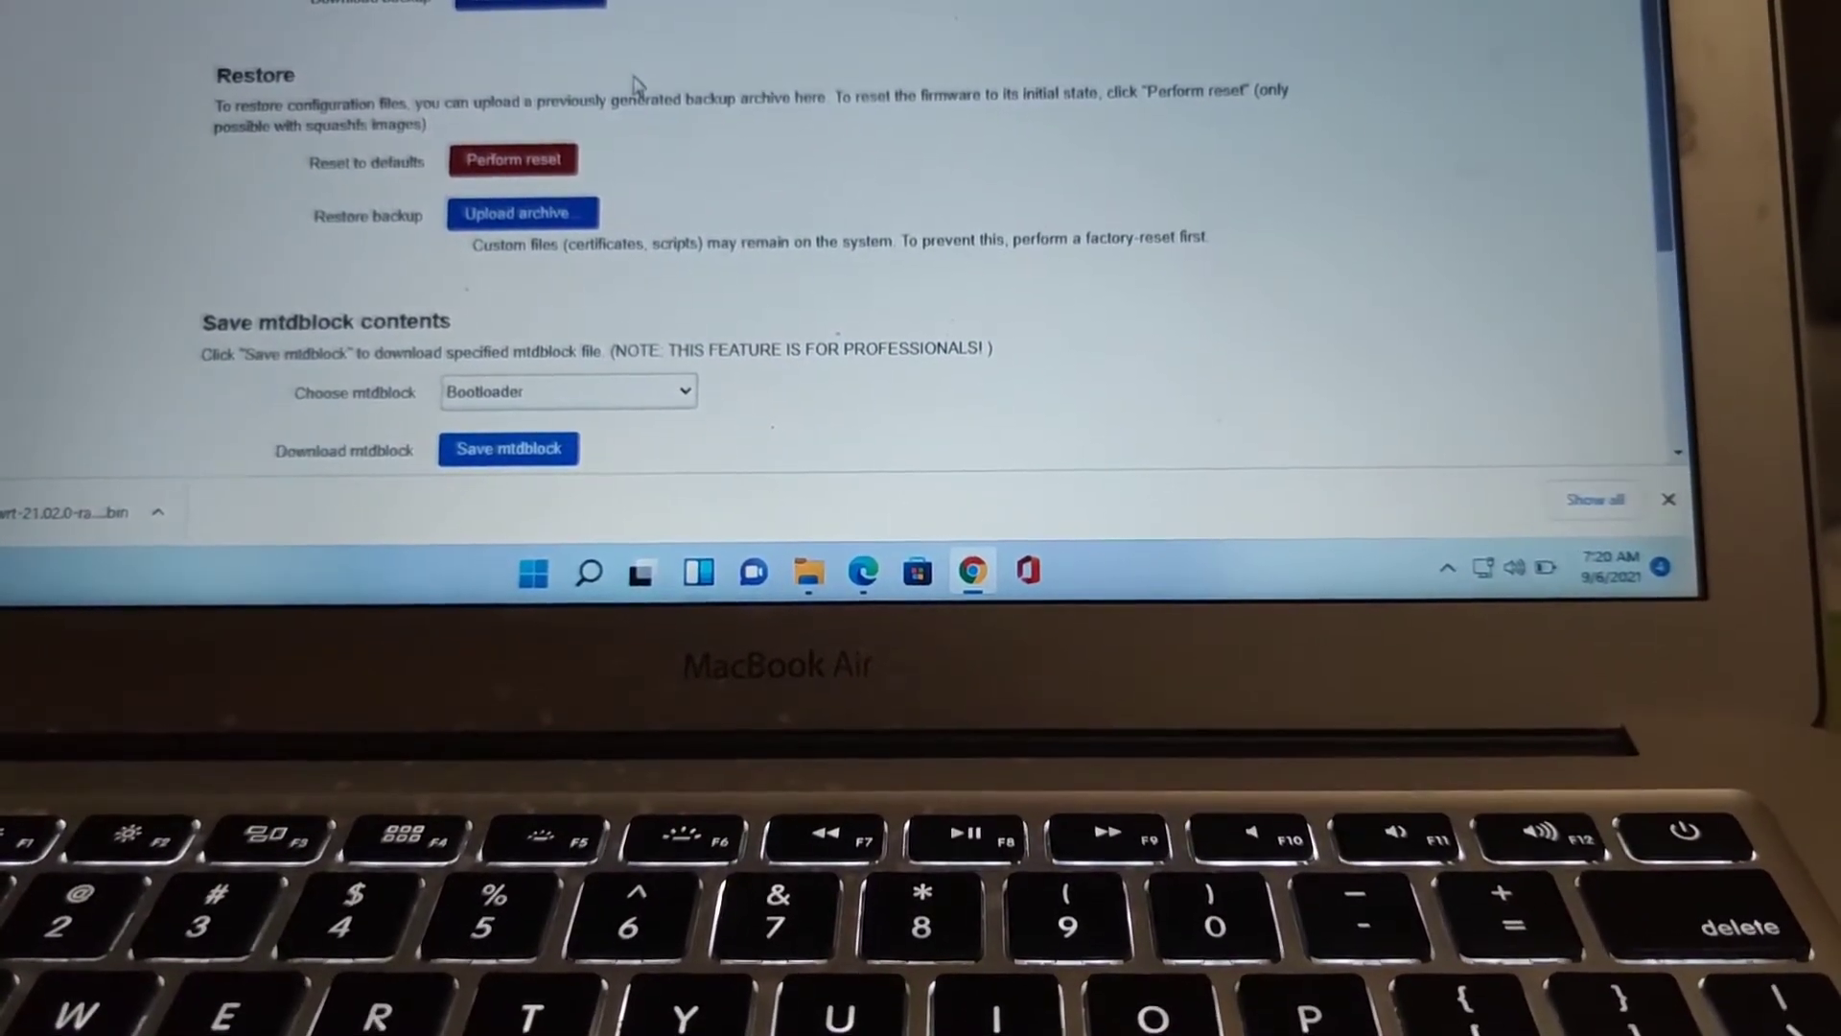
{"action": "scroll", "scroll_direction": "down", "scroll_amount": 3}
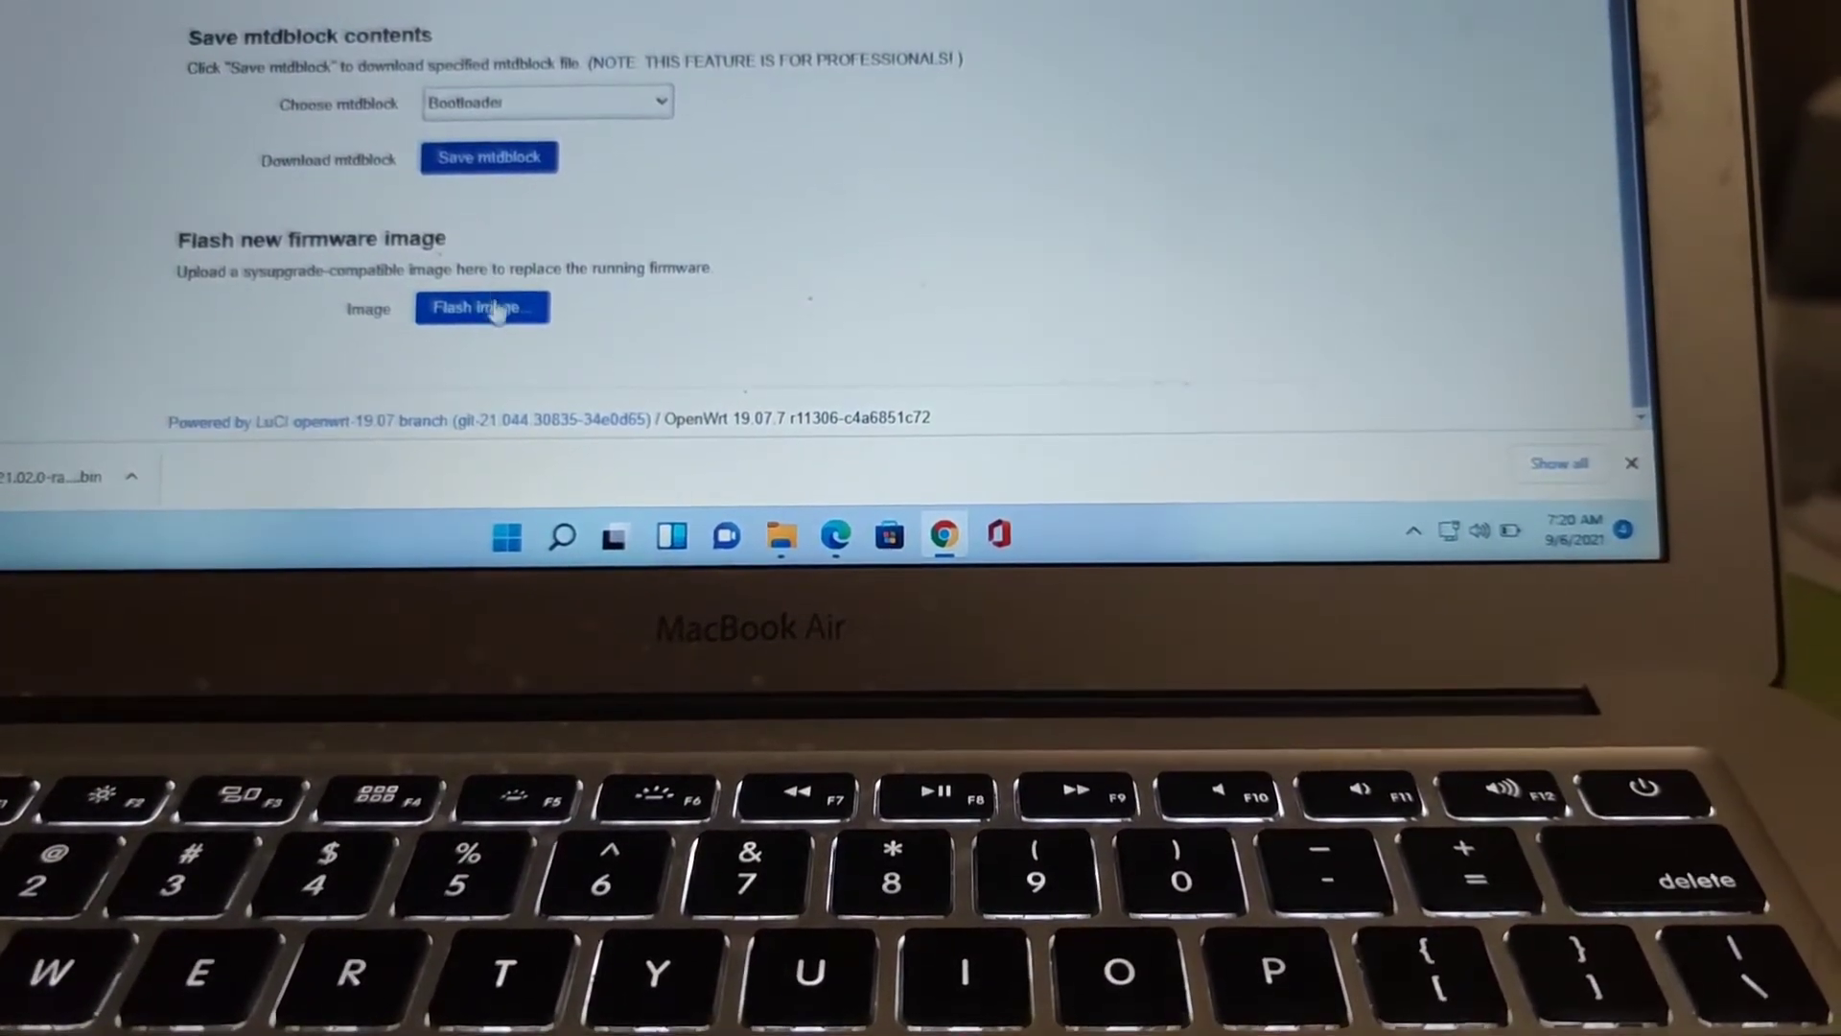
Start the 'Flash image...' upload for the 21.02.0 sysupgrade .bin
{"action": "left_click", "coordinate": [480, 307]}
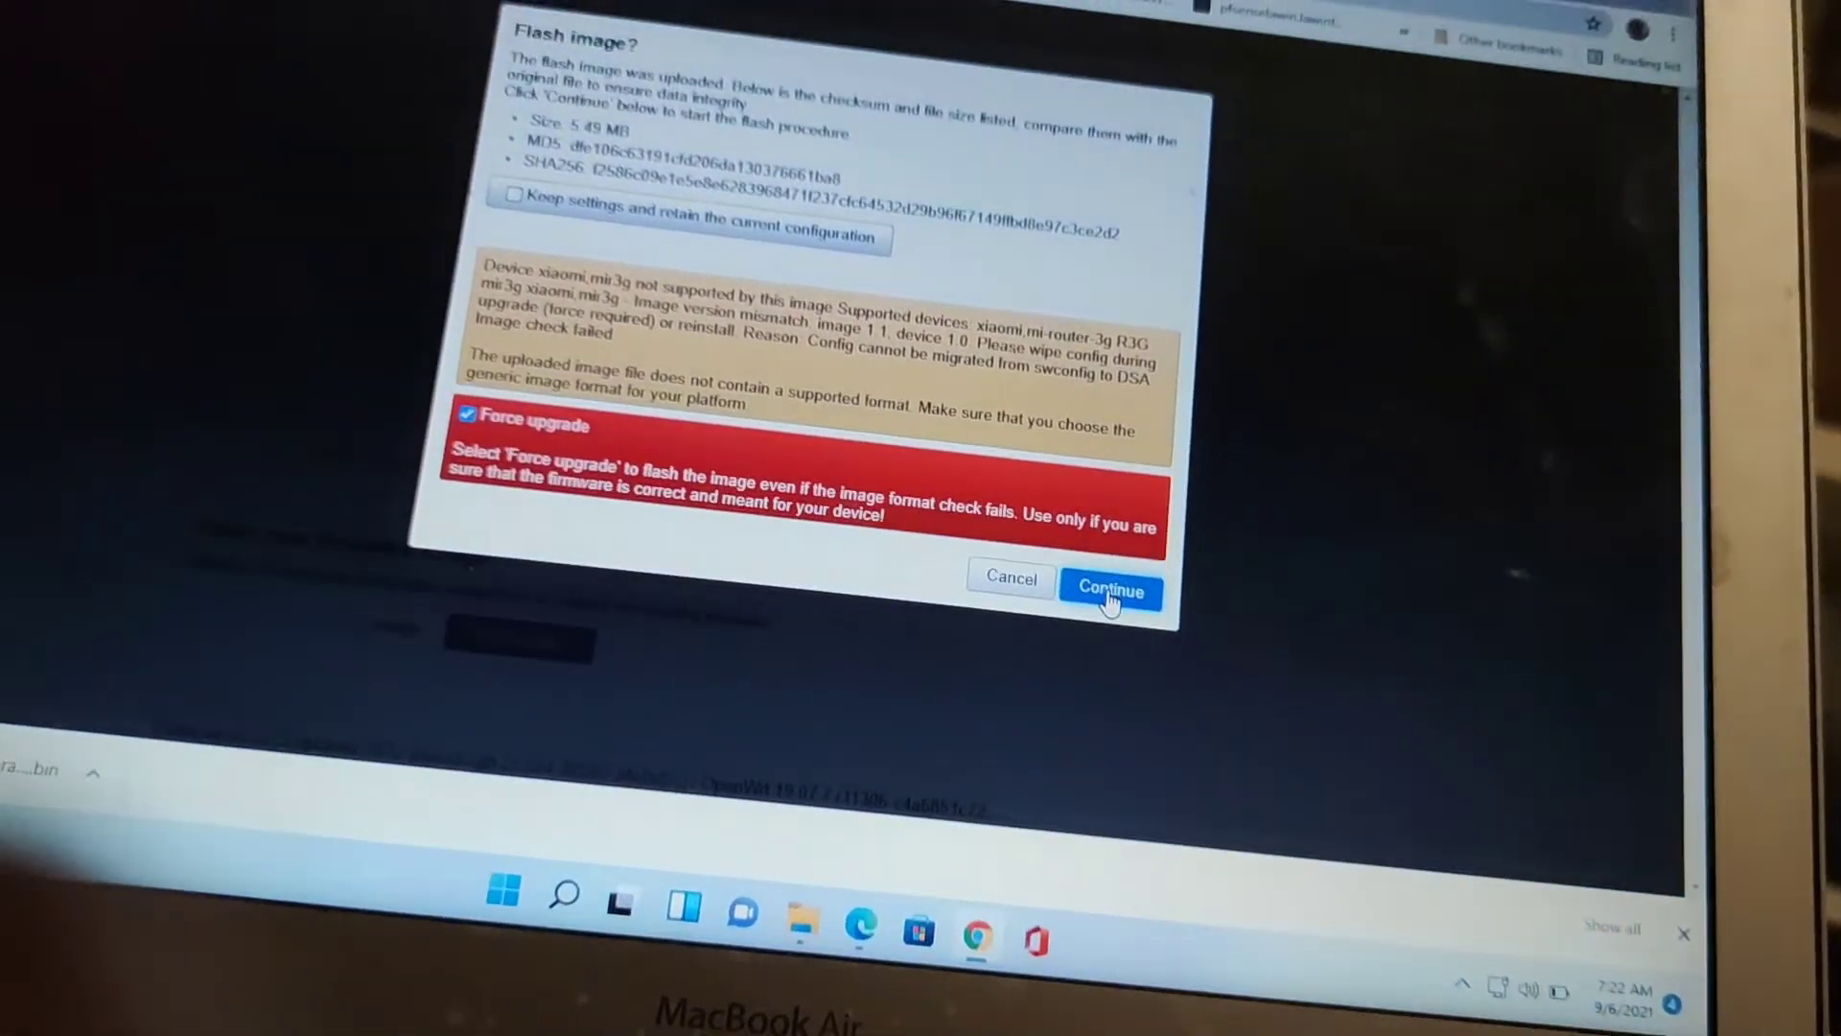
{"action": "left_click", "coordinate": [1109, 589]}
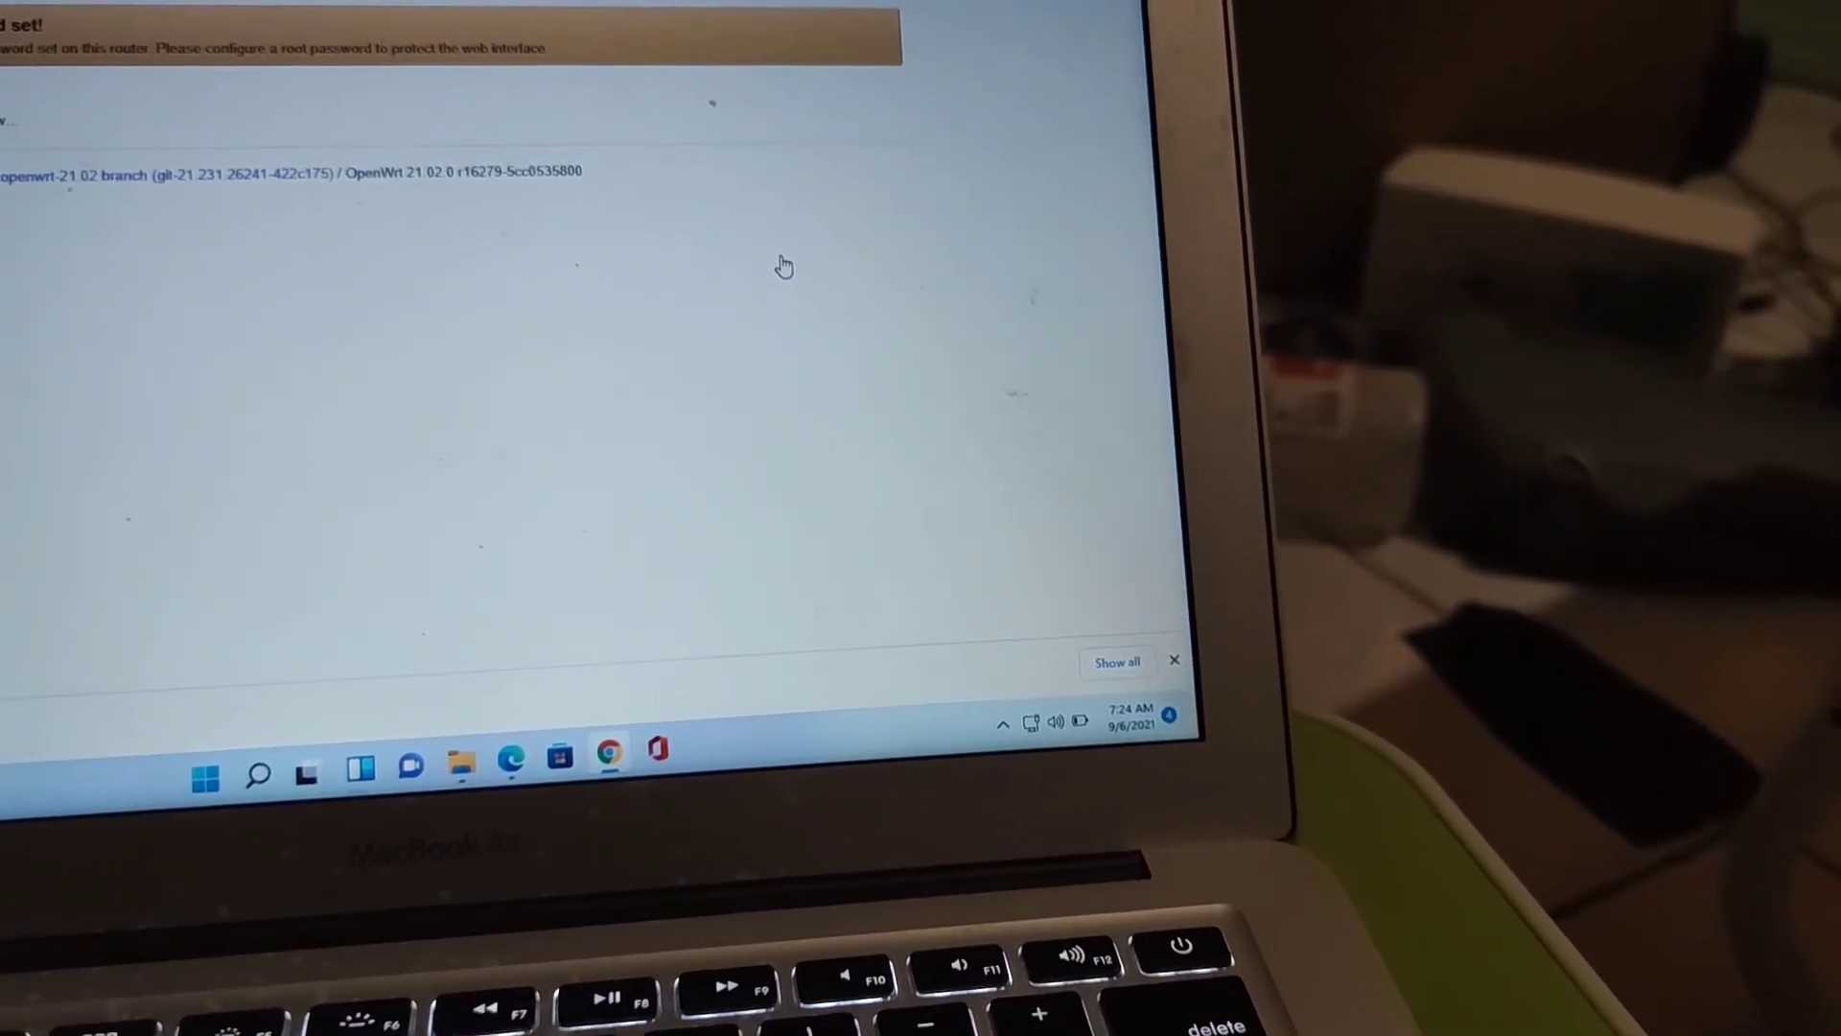